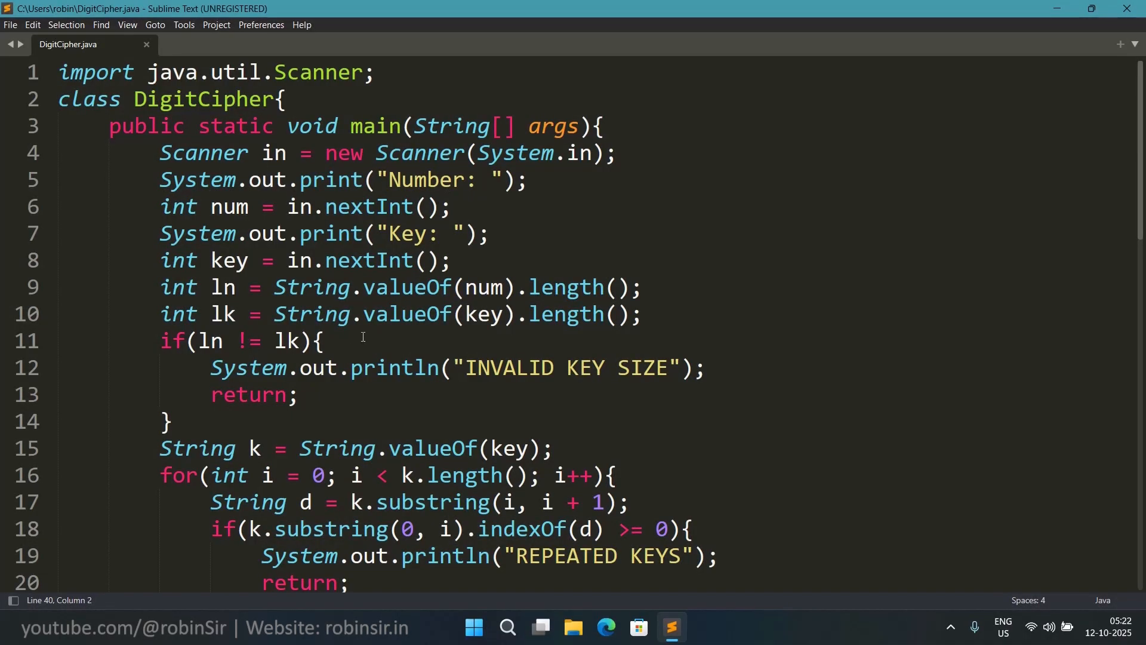
pyautogui.moveTo(240, 128)
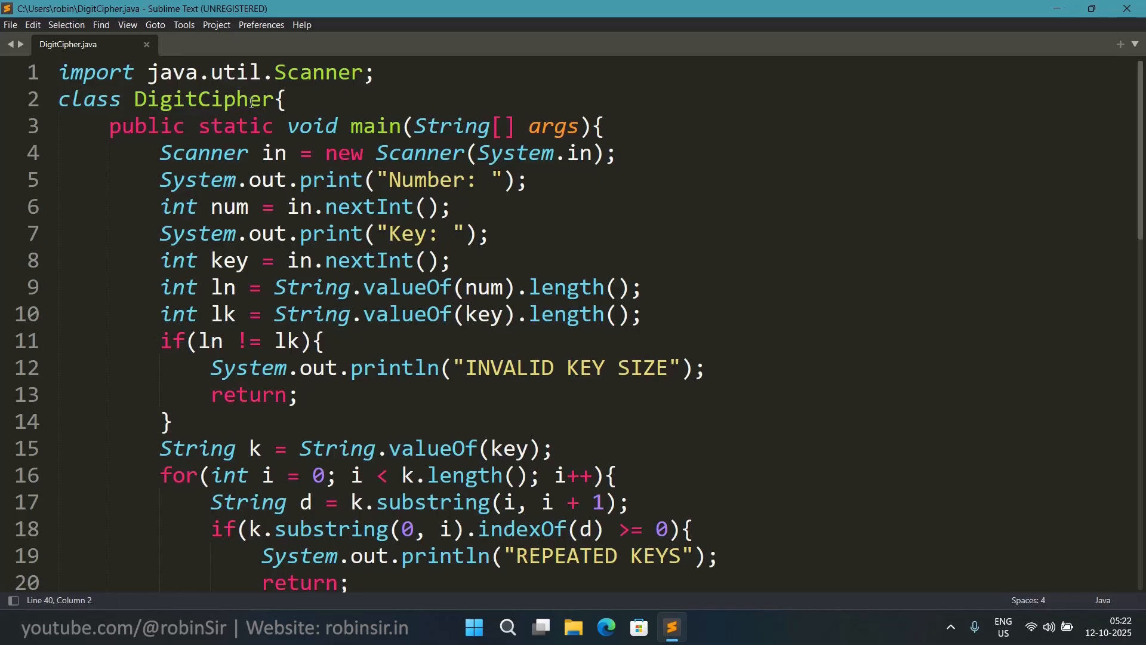
pyautogui.moveTo(328, 189)
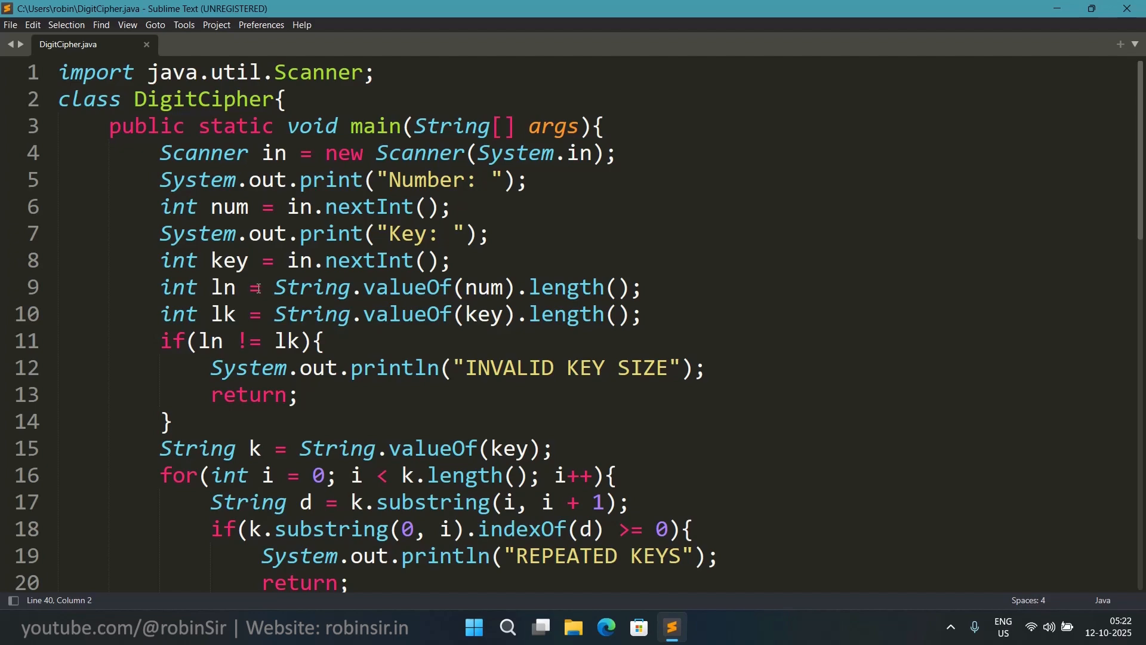
pyautogui.moveTo(216, 241)
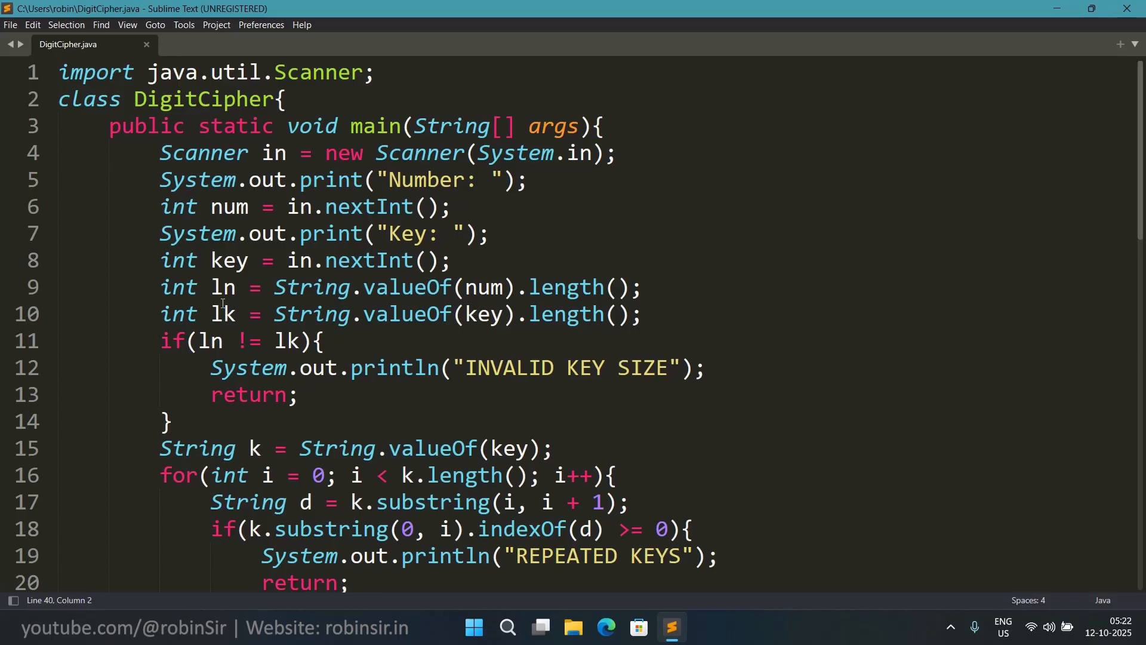
pyautogui.moveTo(435, 287)
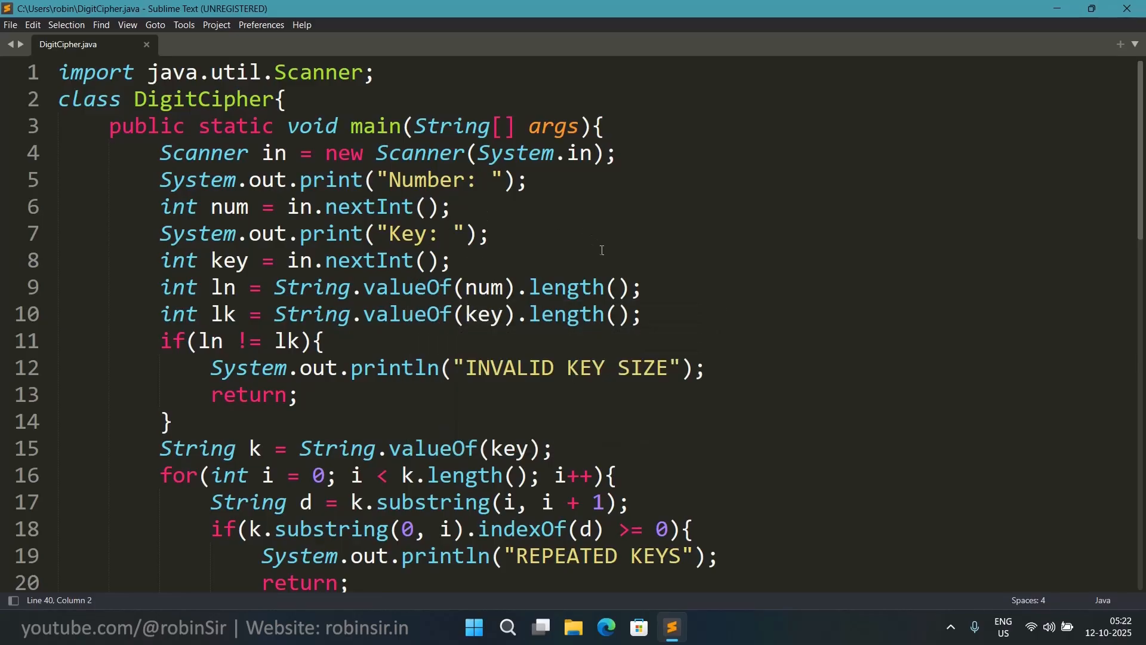
pyautogui.moveTo(714, 308)
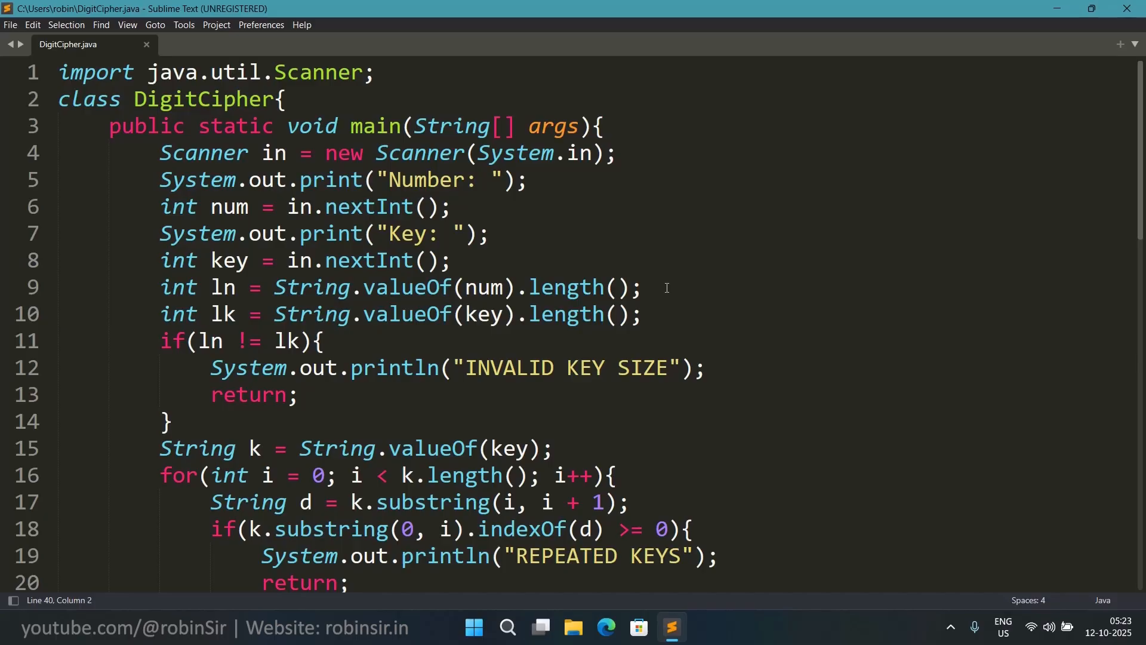
pyautogui.moveTo(673, 344)
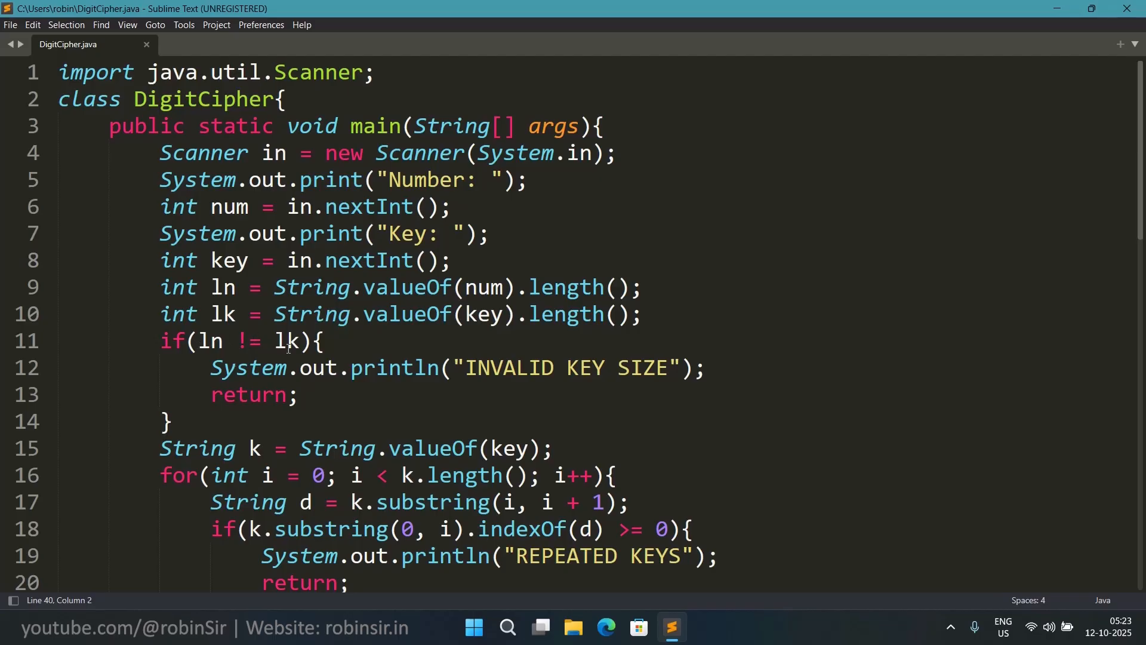
pyautogui.moveTo(470, 385)
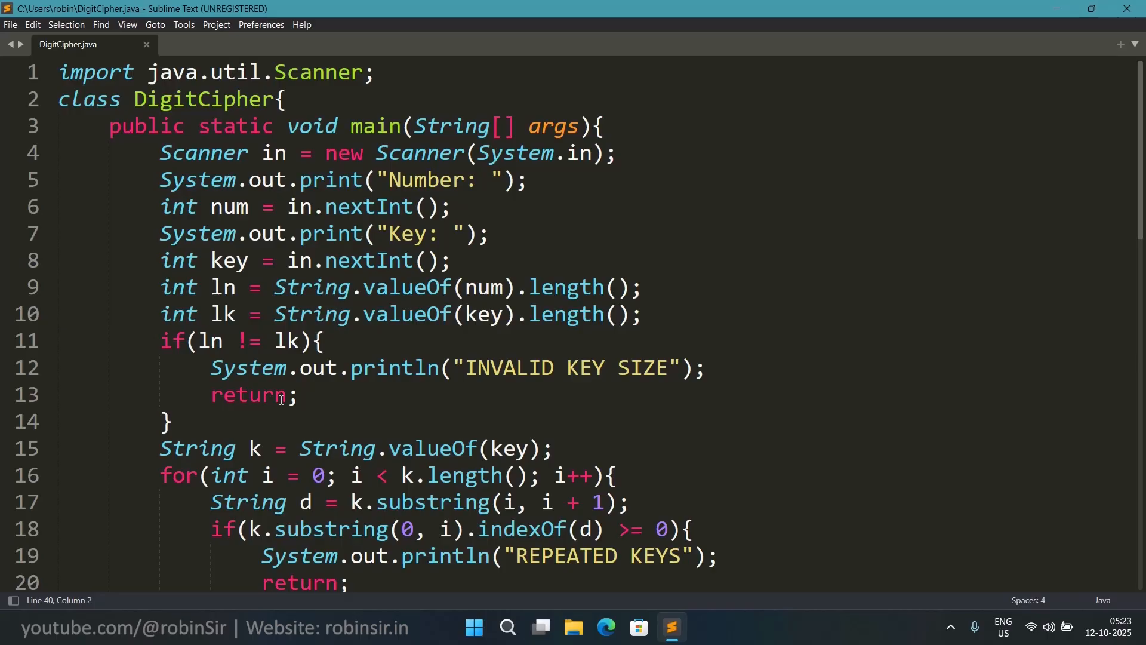
pyautogui.moveTo(467, 345)
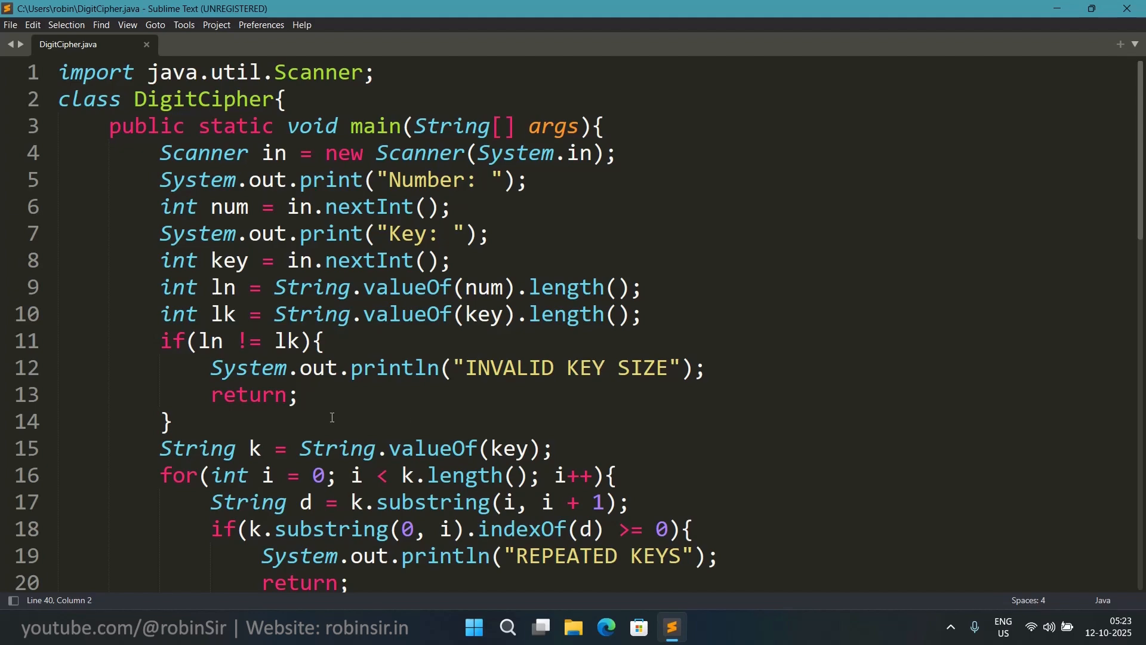
# Scroll through the DigitCipher.java code to review it.
pyautogui.scroll(-3)
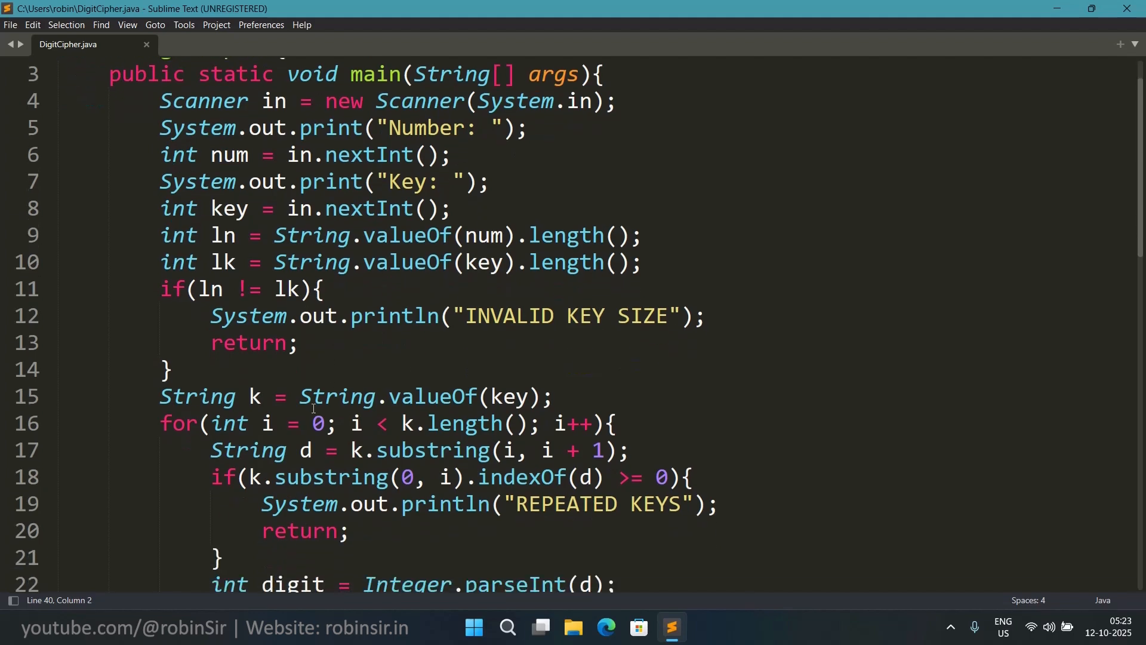
pyautogui.scroll(-3)
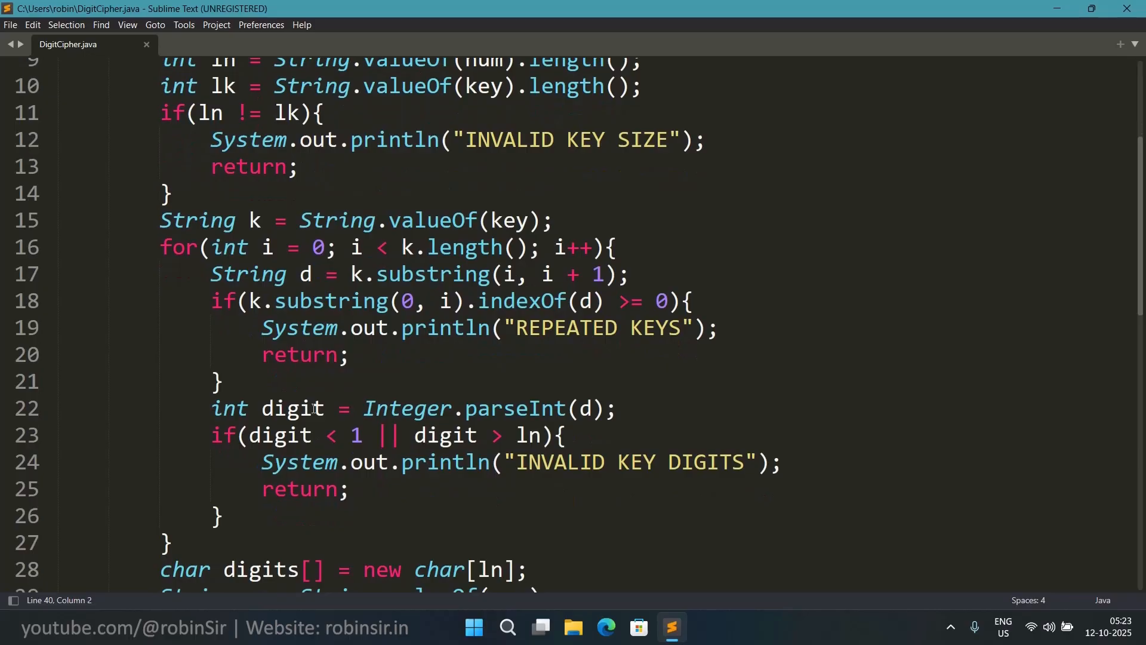
pyautogui.moveTo(306, 371)
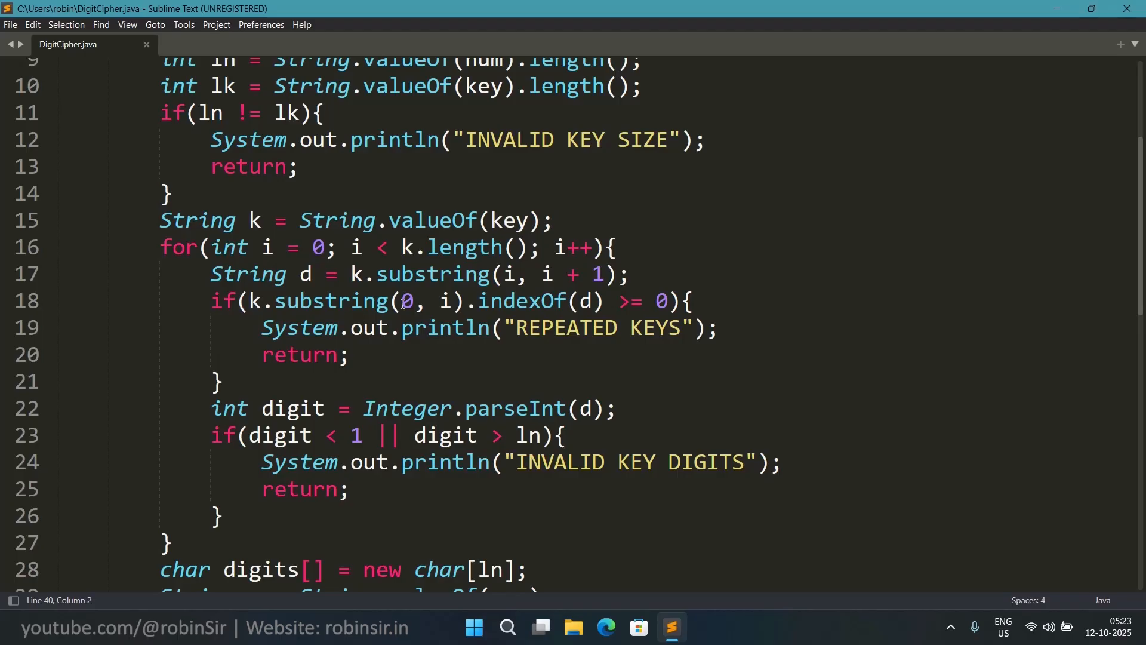
pyautogui.moveTo(630, 337)
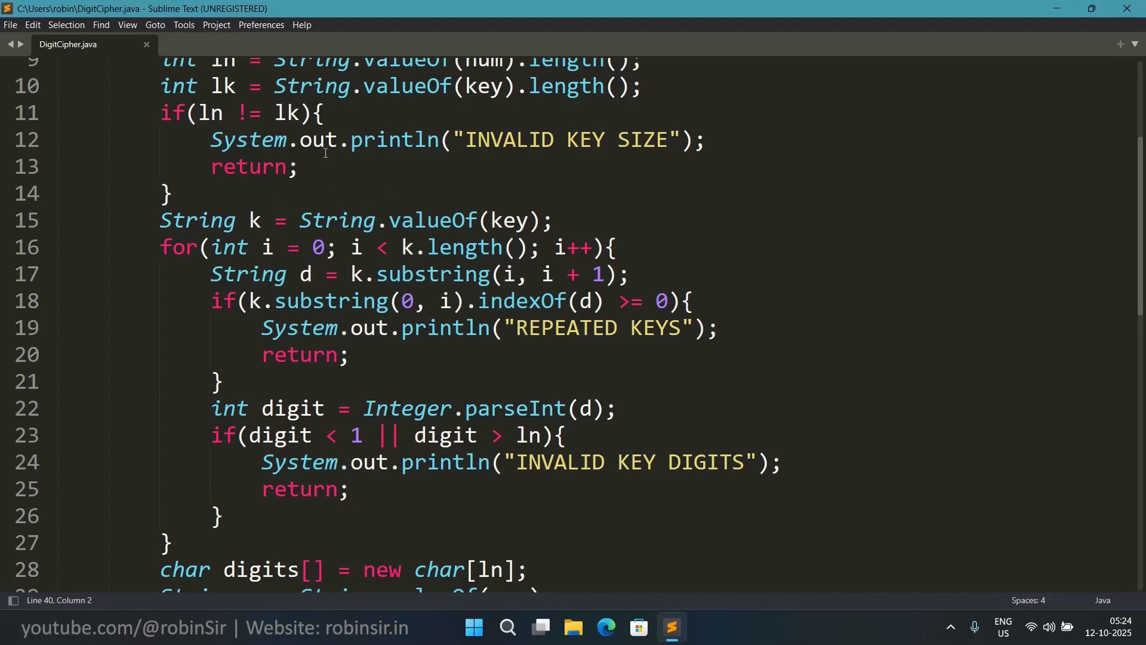
pyautogui.moveTo(390, 198)
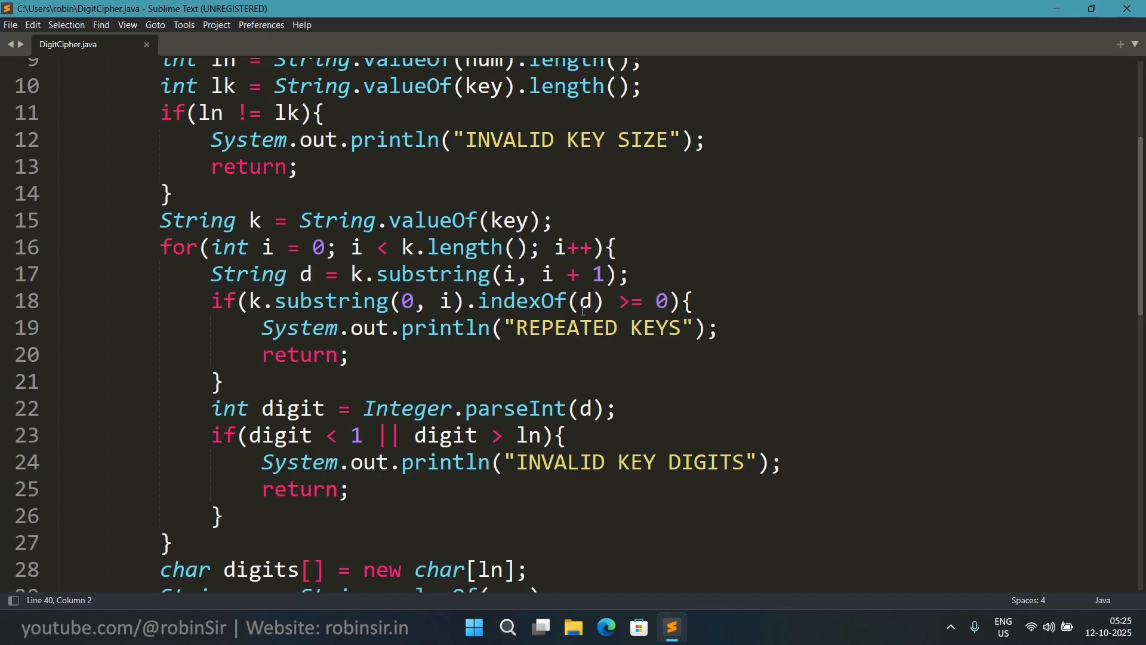
pyautogui.moveTo(609, 300)
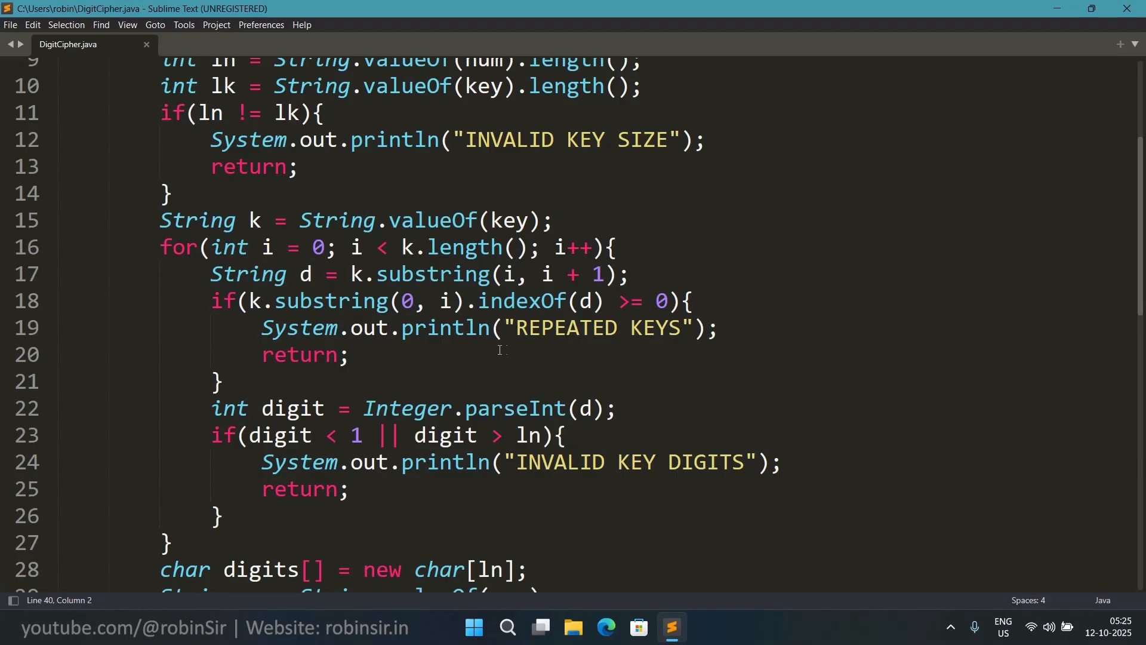
pyautogui.moveTo(529, 341)
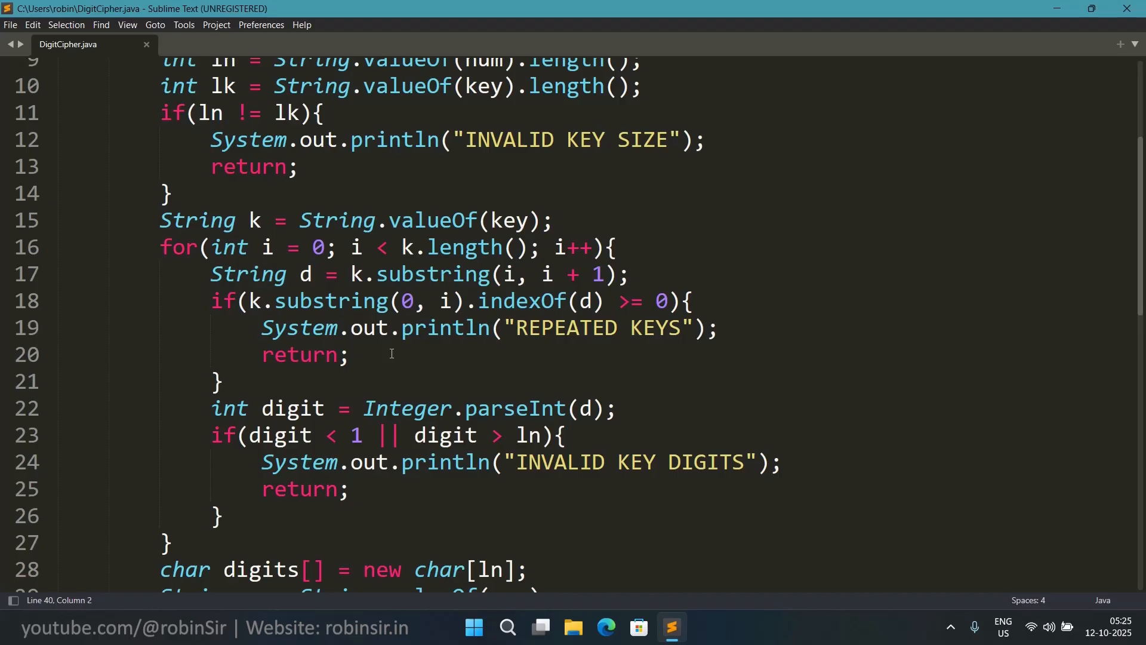
pyautogui.scroll(-3)
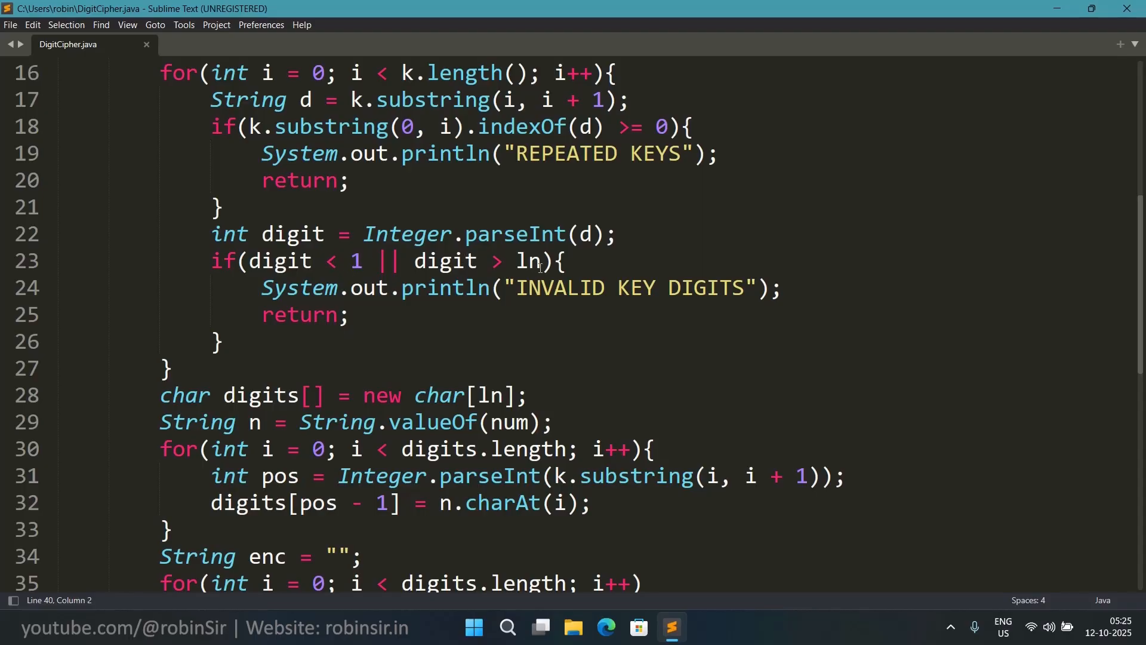
pyautogui.moveTo(482, 262)
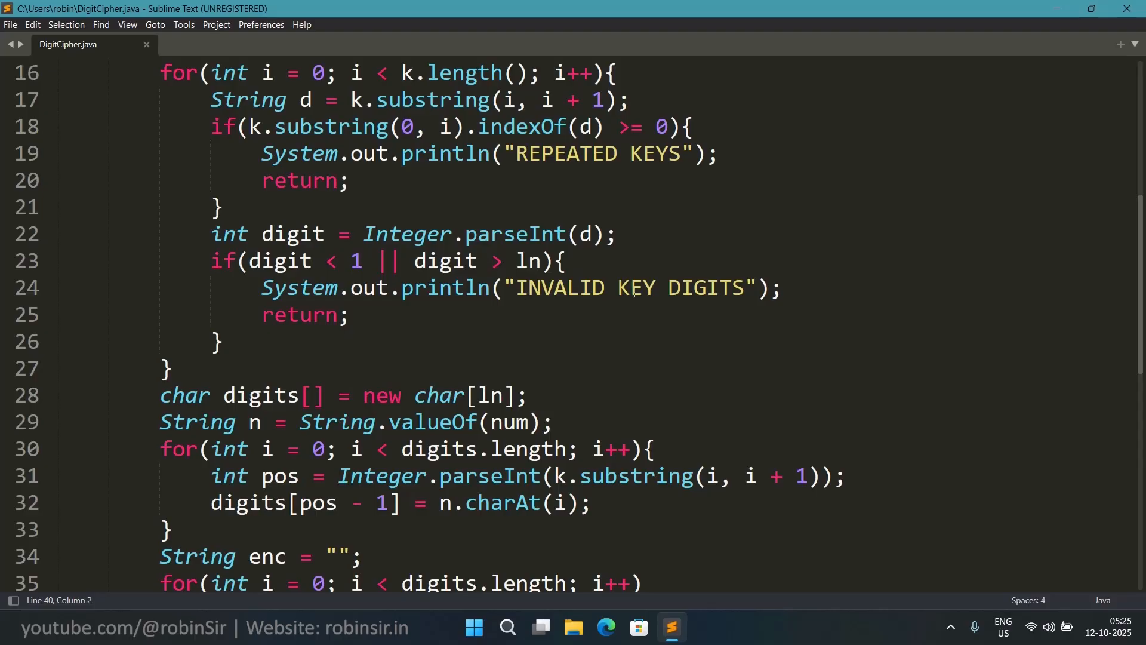
pyautogui.moveTo(400, 324)
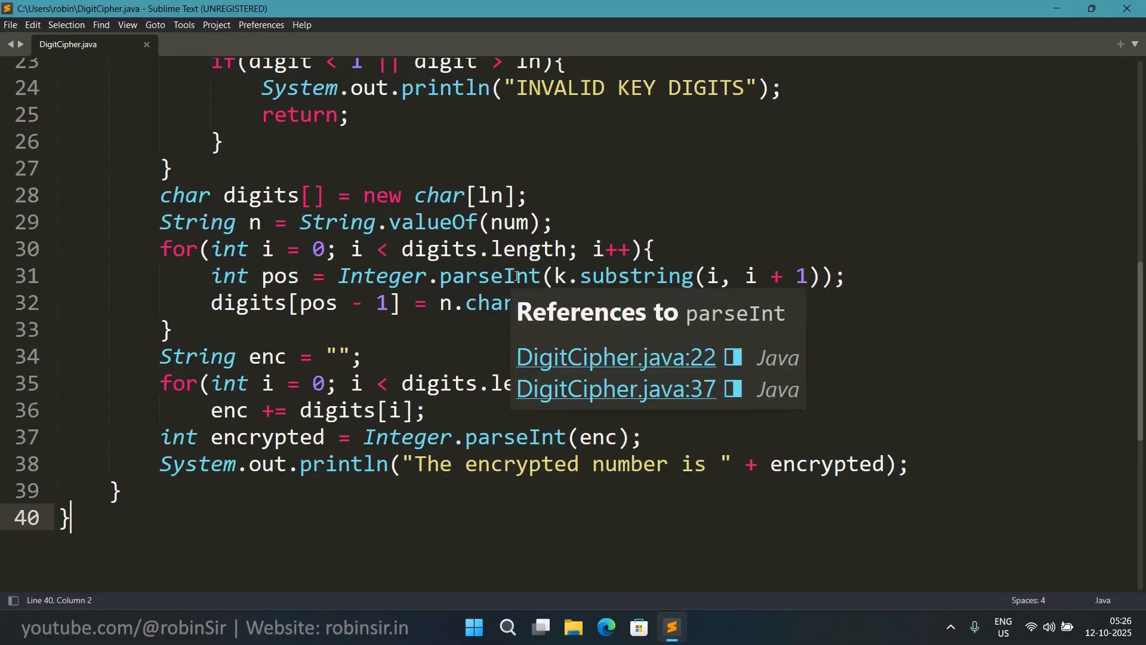
pyautogui.moveTo(636, 276)
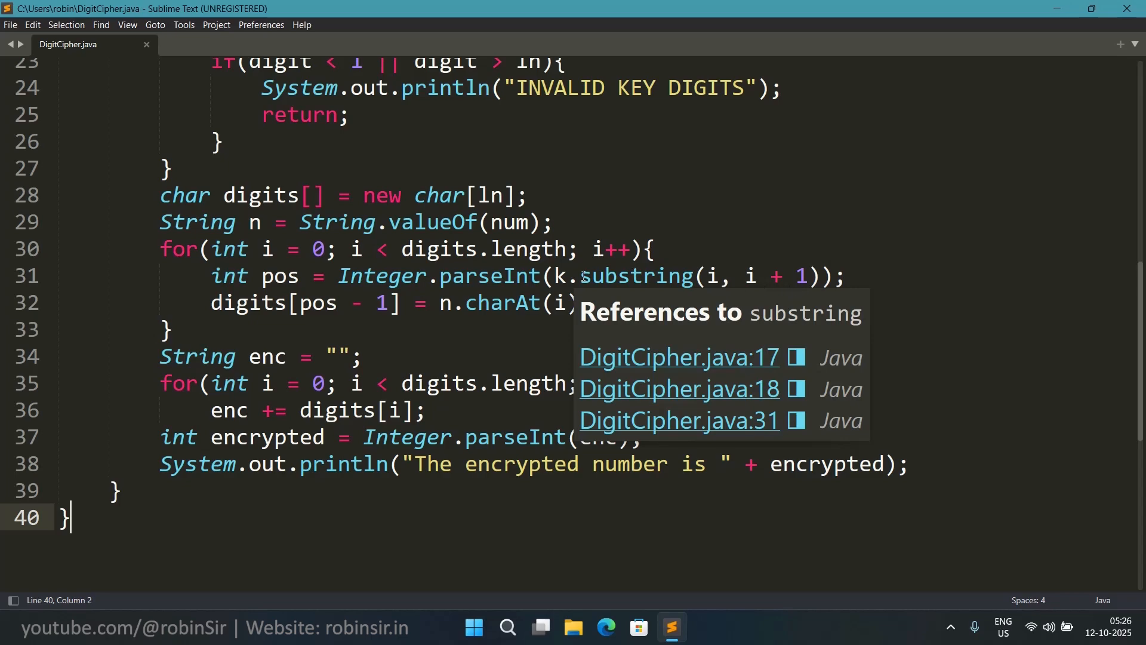
pyautogui.click(577, 268)
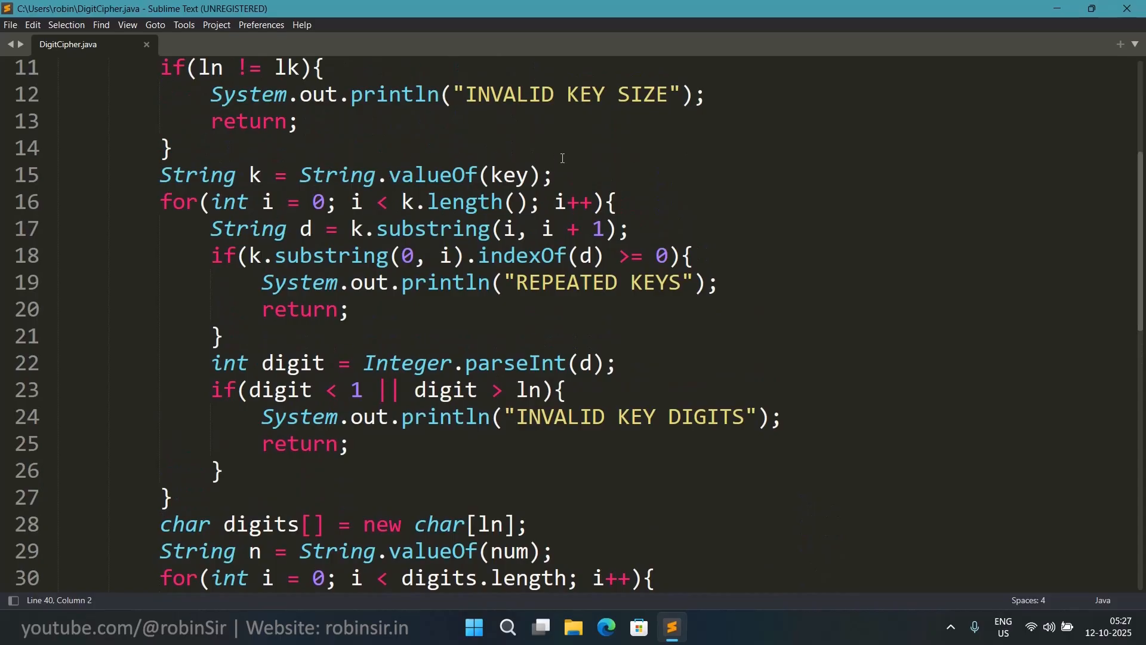
pyautogui.moveTo(241, 159)
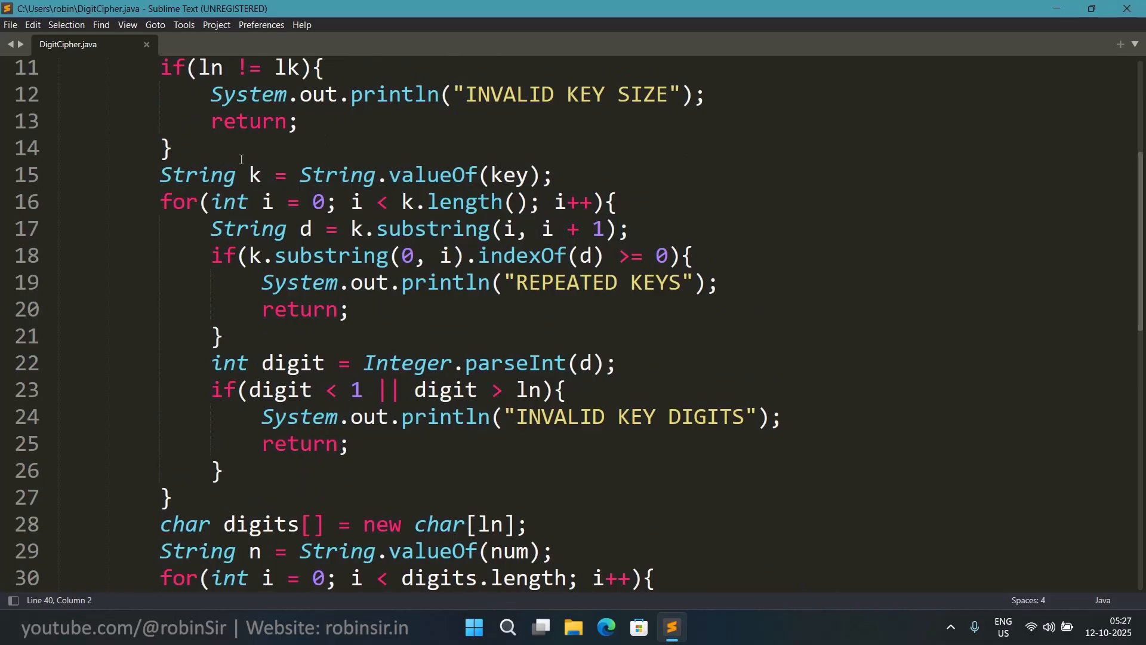
pyautogui.scroll(-3)
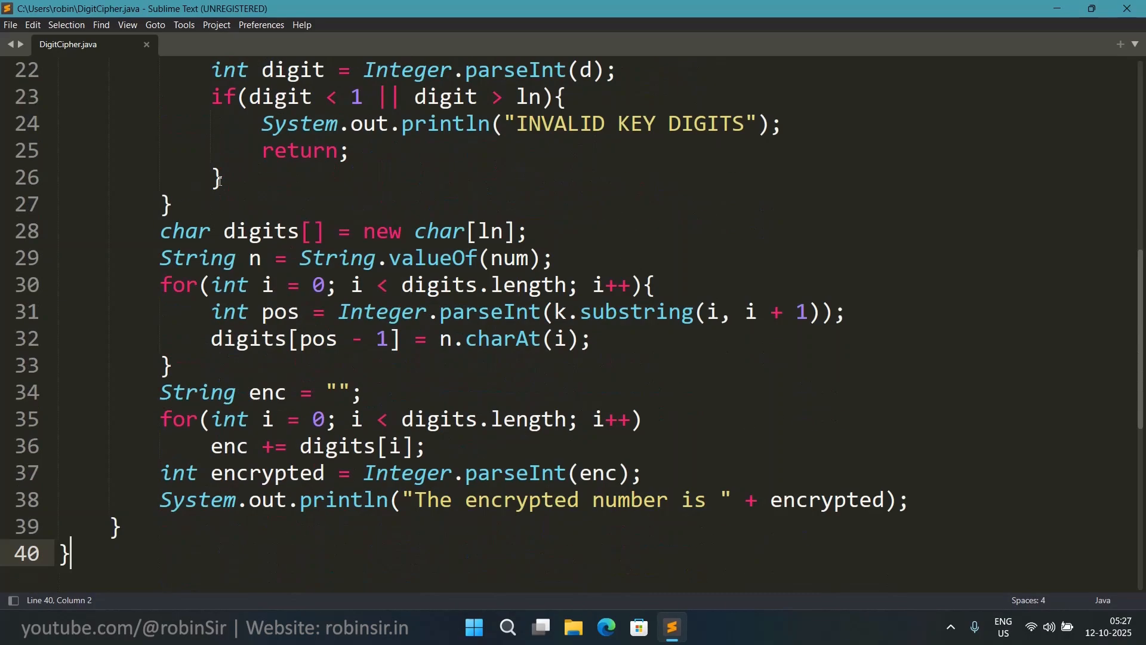
pyautogui.scroll(-3)
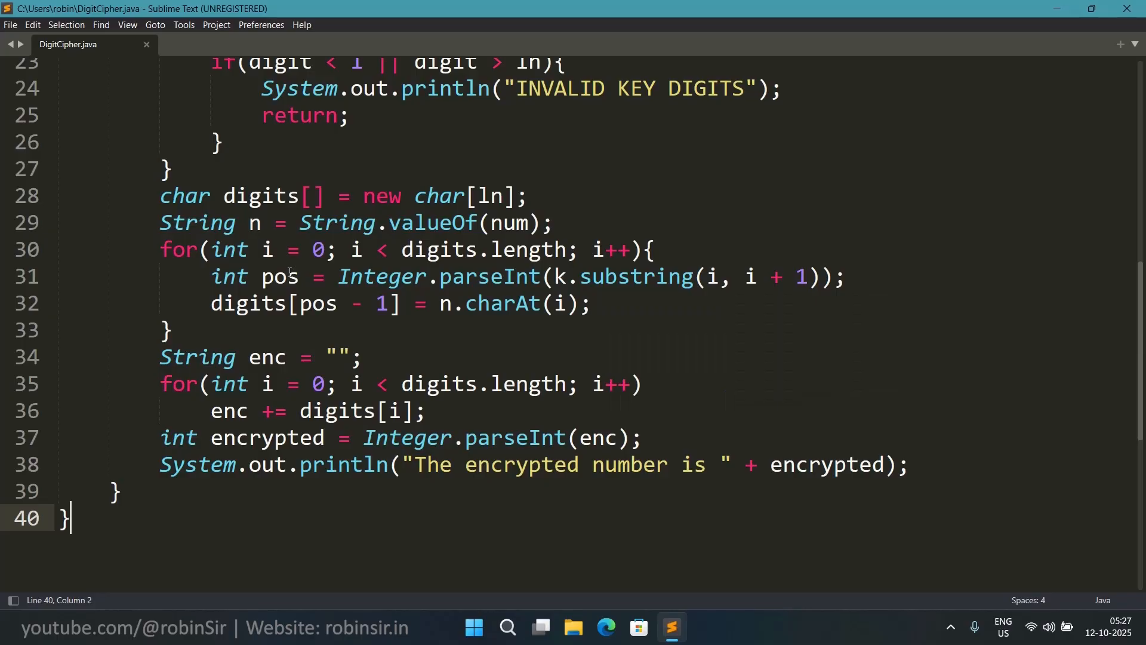
pyautogui.moveTo(295, 299)
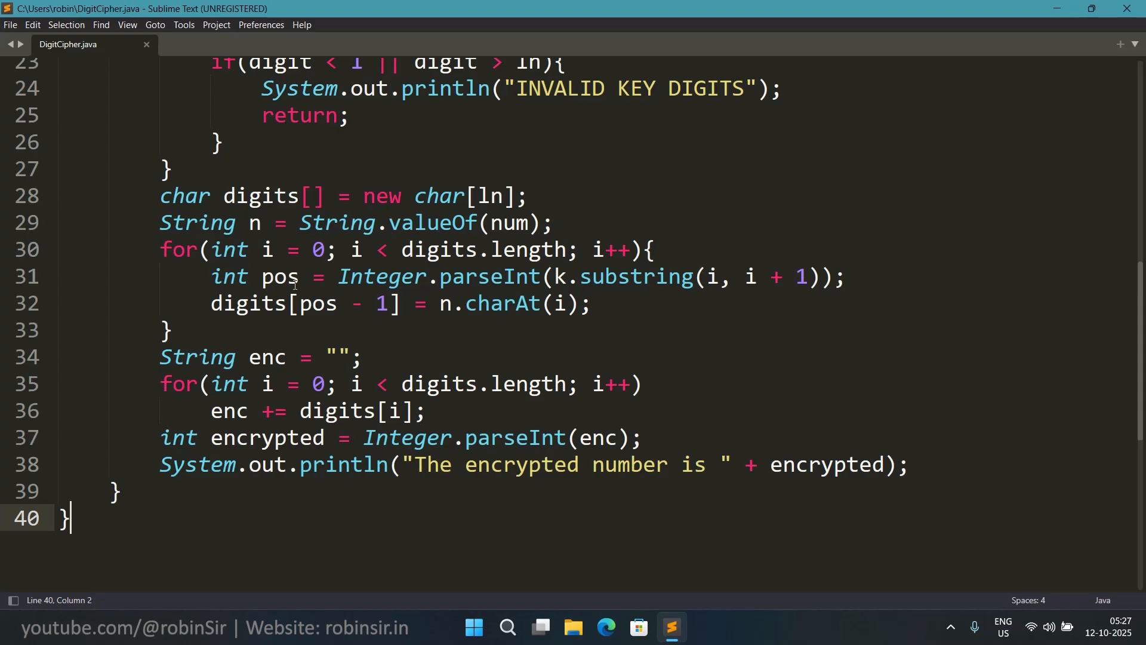
pyautogui.moveTo(319, 303)
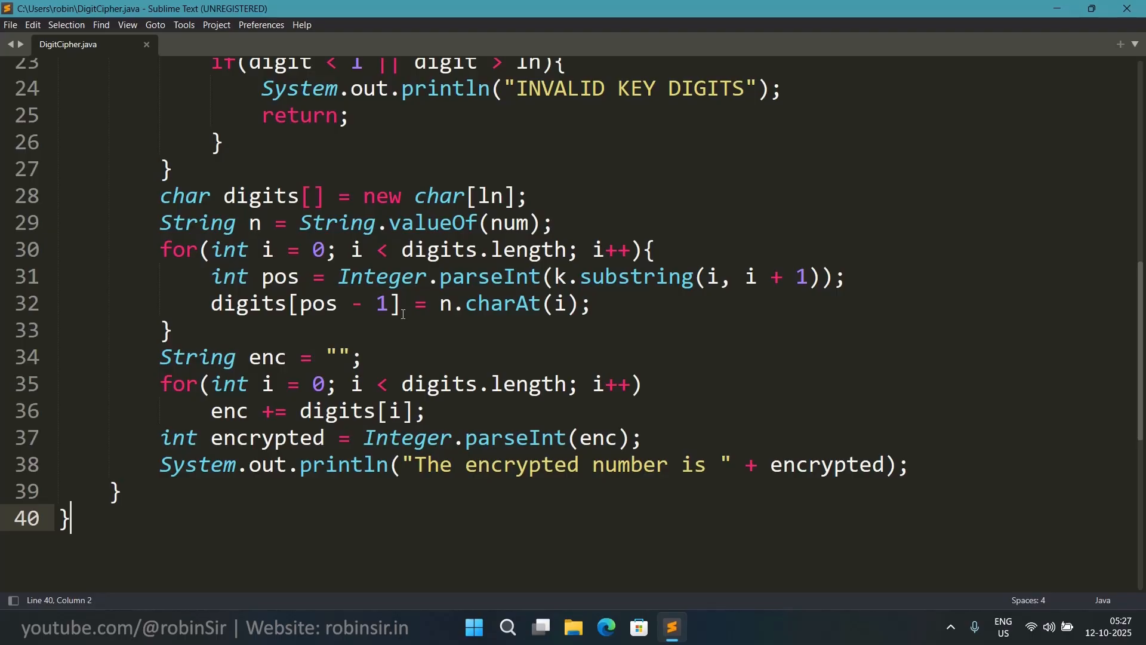
pyautogui.moveTo(584, 292)
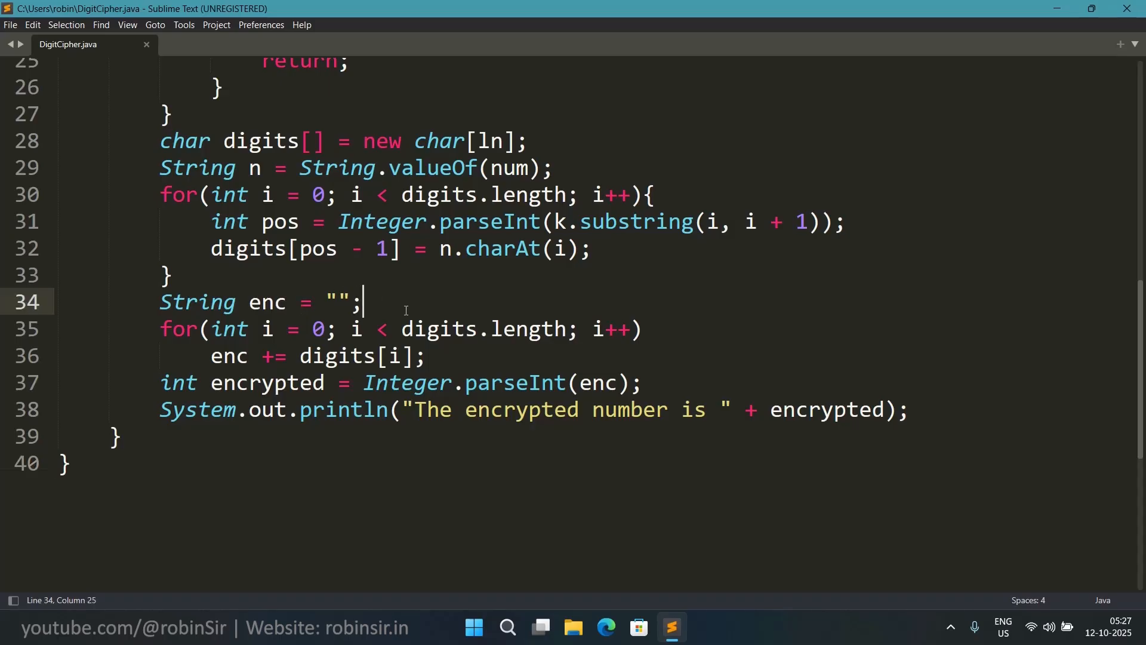
# Add the comment '//encrypted string' to DigitCipher.java and scroll further.
pyautogui.write('//encr')
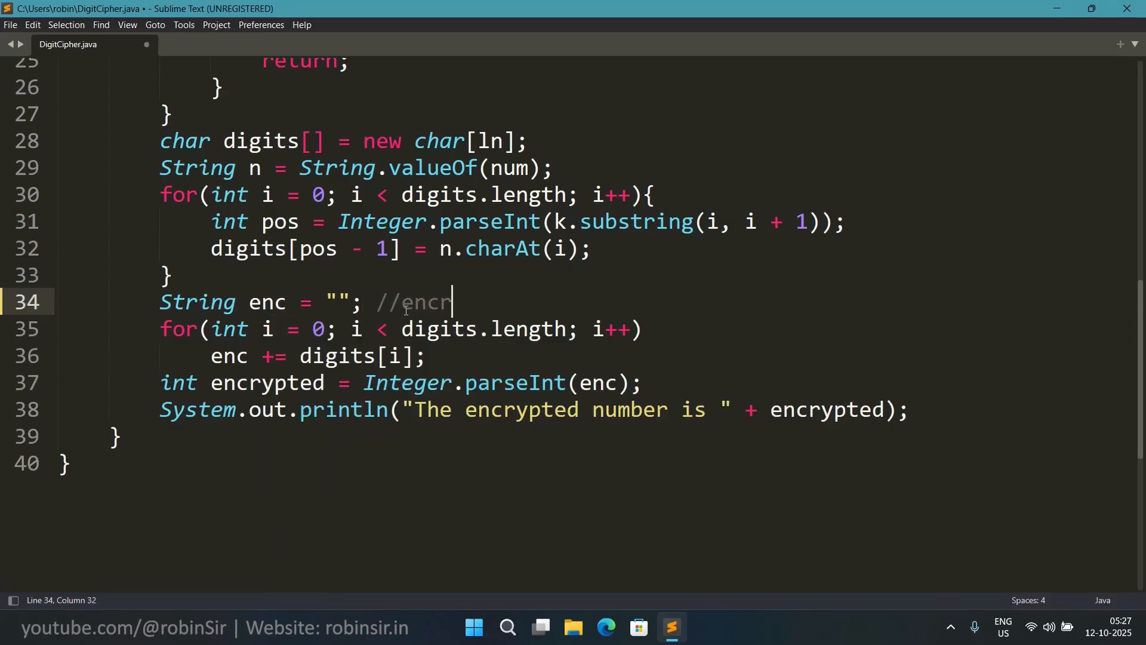
pyautogui.write('ypted st')
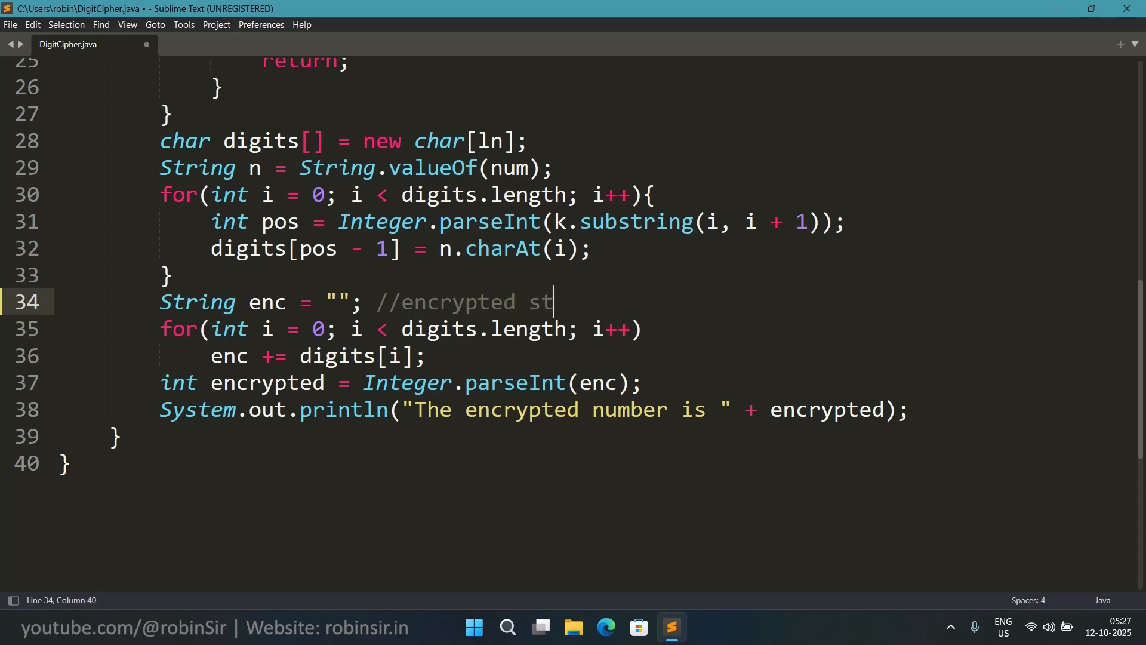
pyautogui.write('ring')
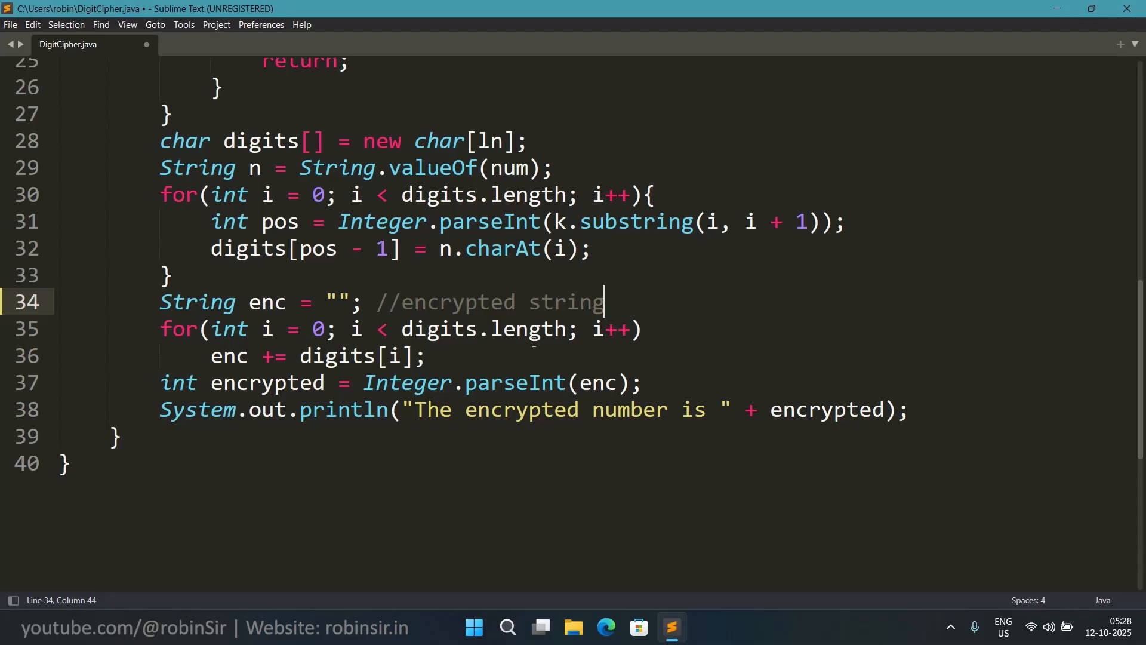
pyautogui.moveTo(577, 329)
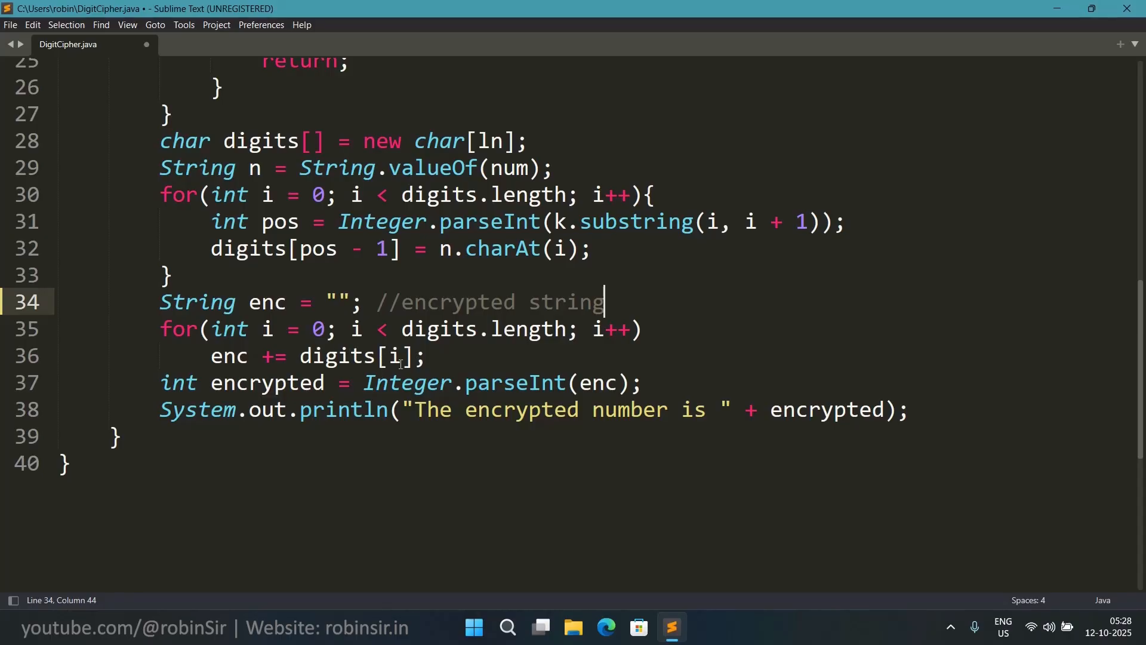
pyautogui.scroll(-3)
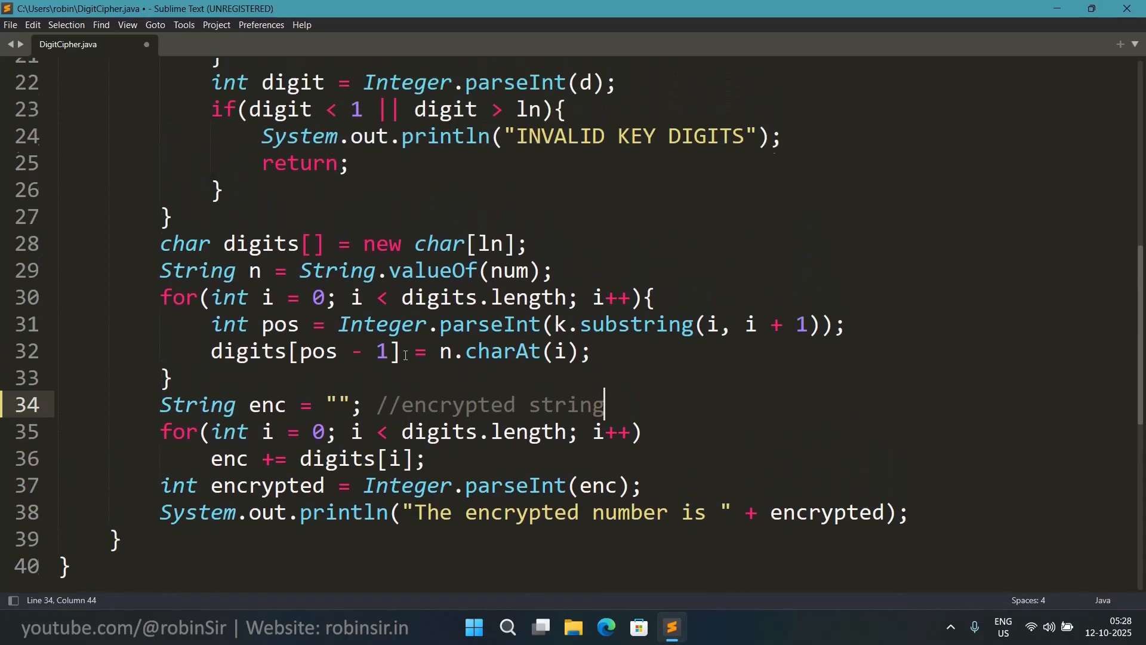
pyautogui.scroll(-3)
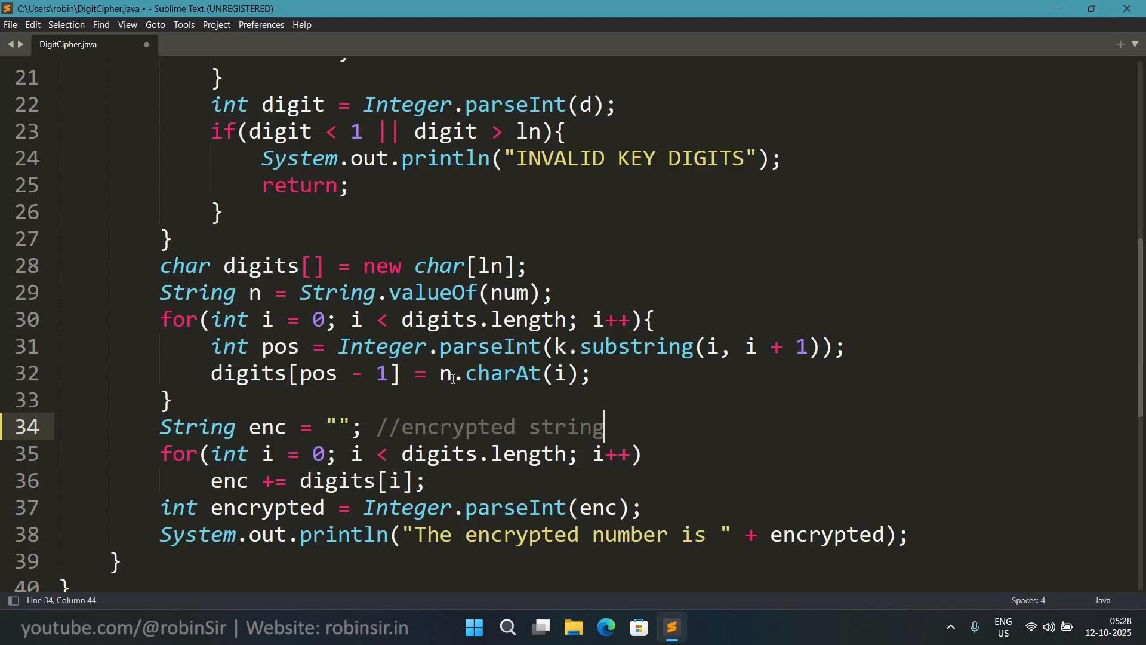
pyautogui.scroll(-3)
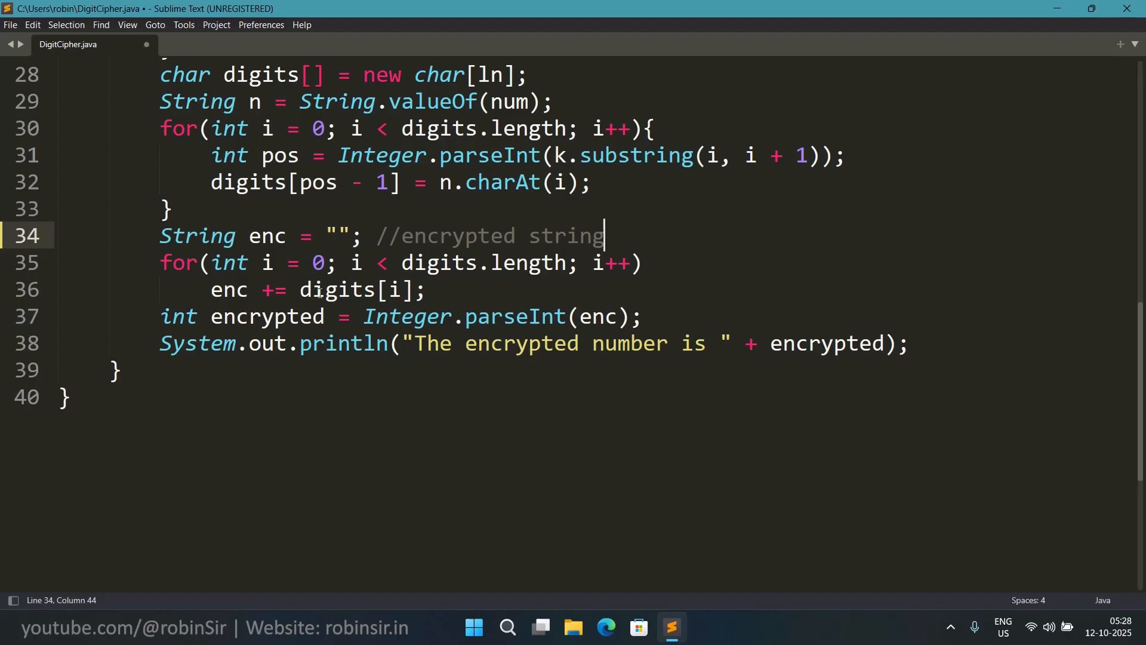
pyautogui.moveTo(436, 277)
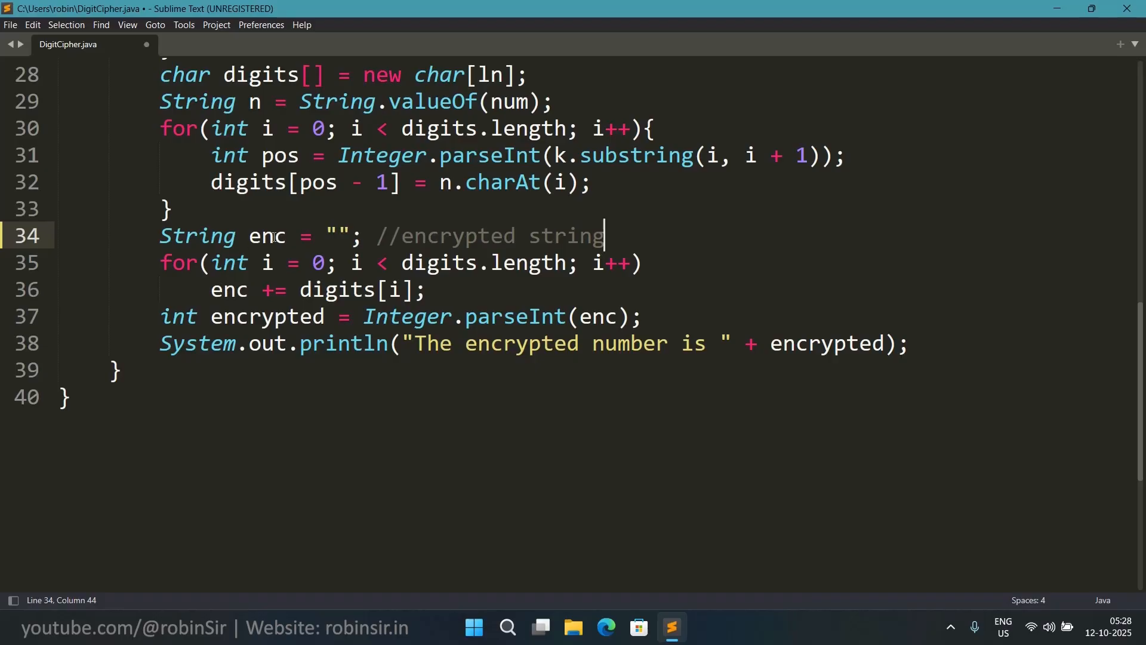
pyautogui.moveTo(325, 274)
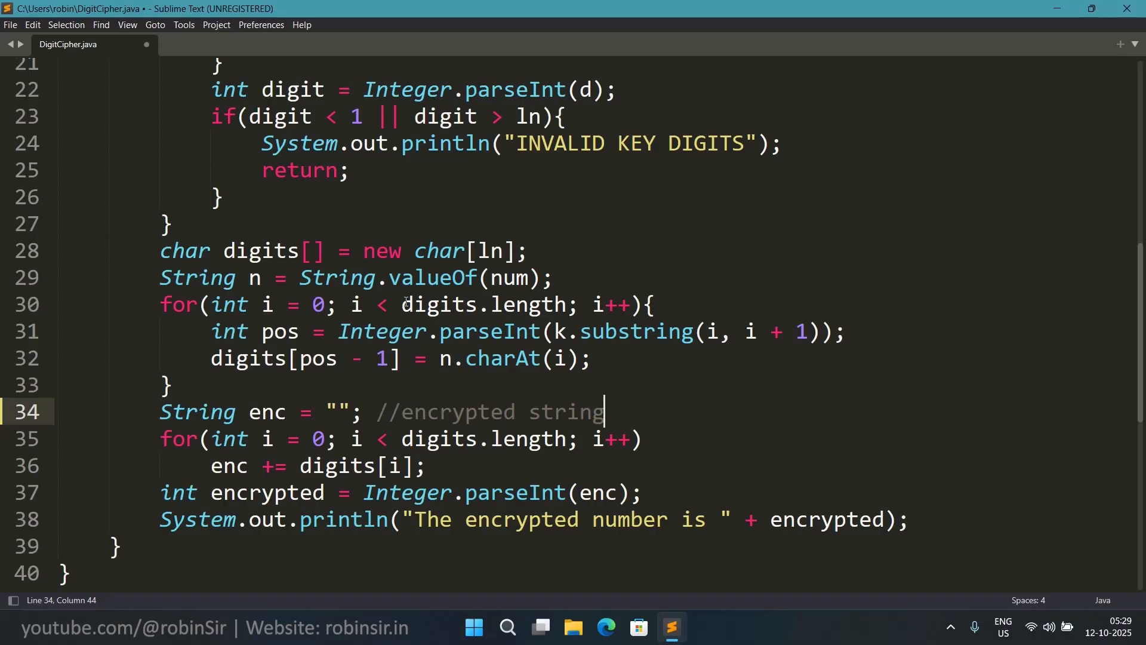
pyautogui.moveTo(355, 340)
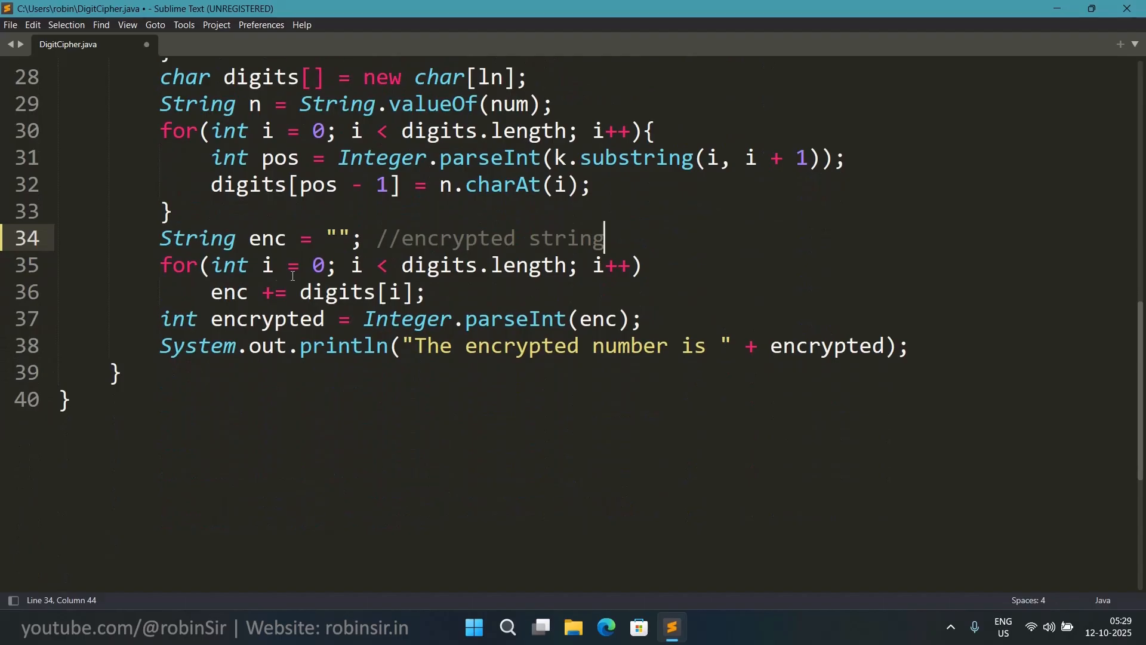
pyautogui.moveTo(293, 315)
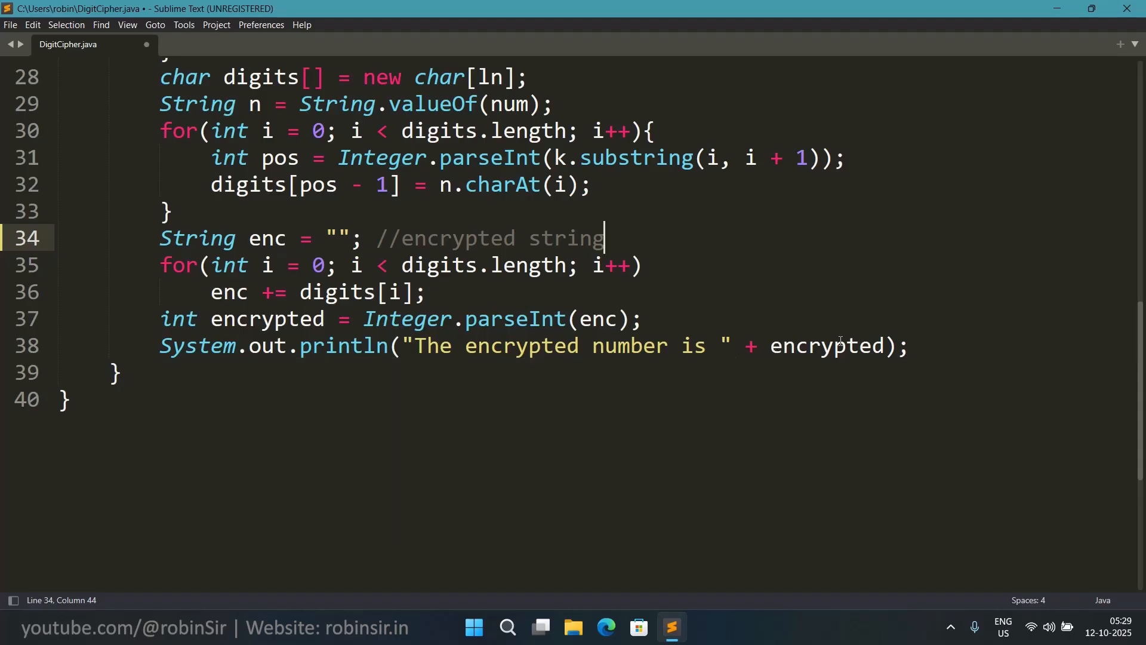
# Save the file and run DigitCipher.java with number 12345 and key 31524.
pyautogui.press('ctrl+s')
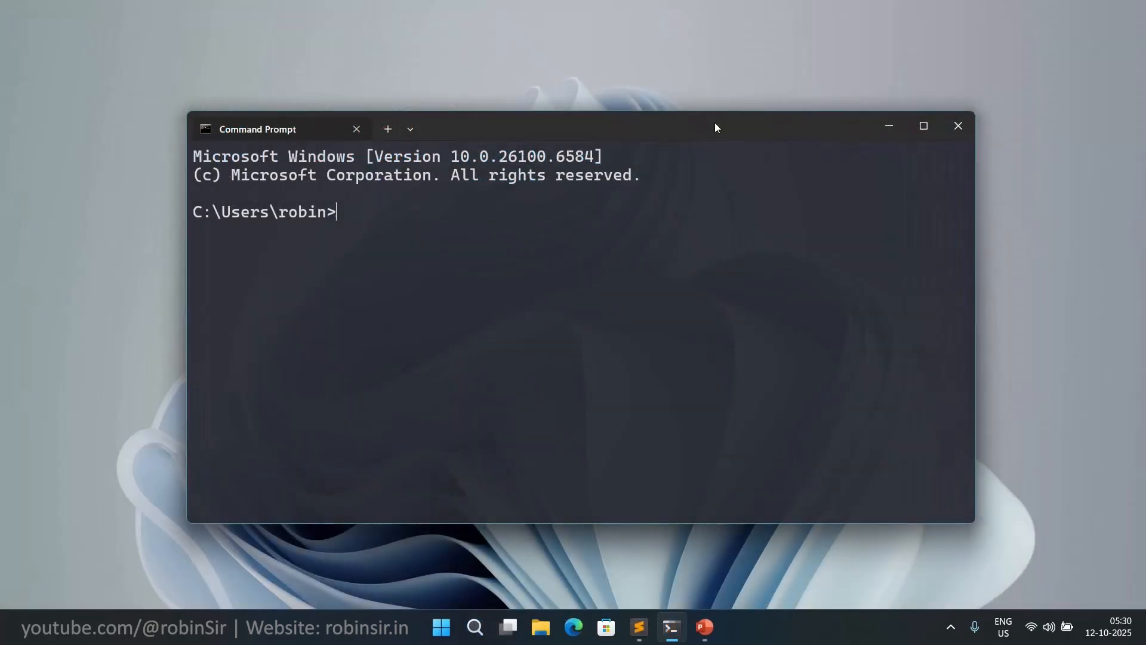
pyautogui.write('java')
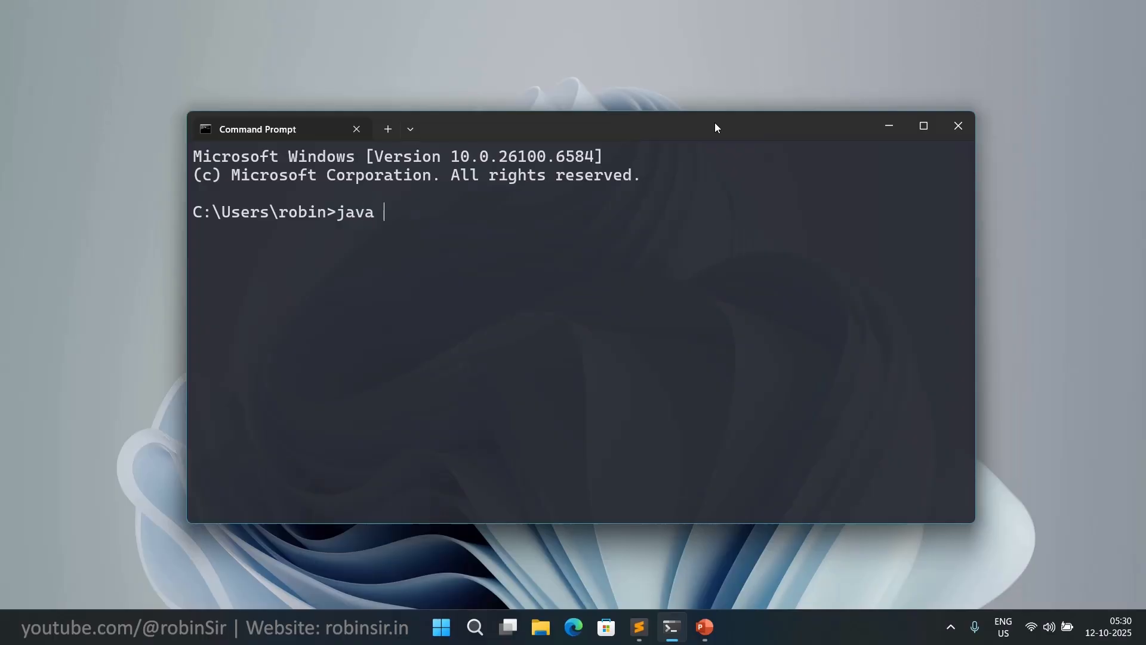
pyautogui.write('DigitCipher.java')
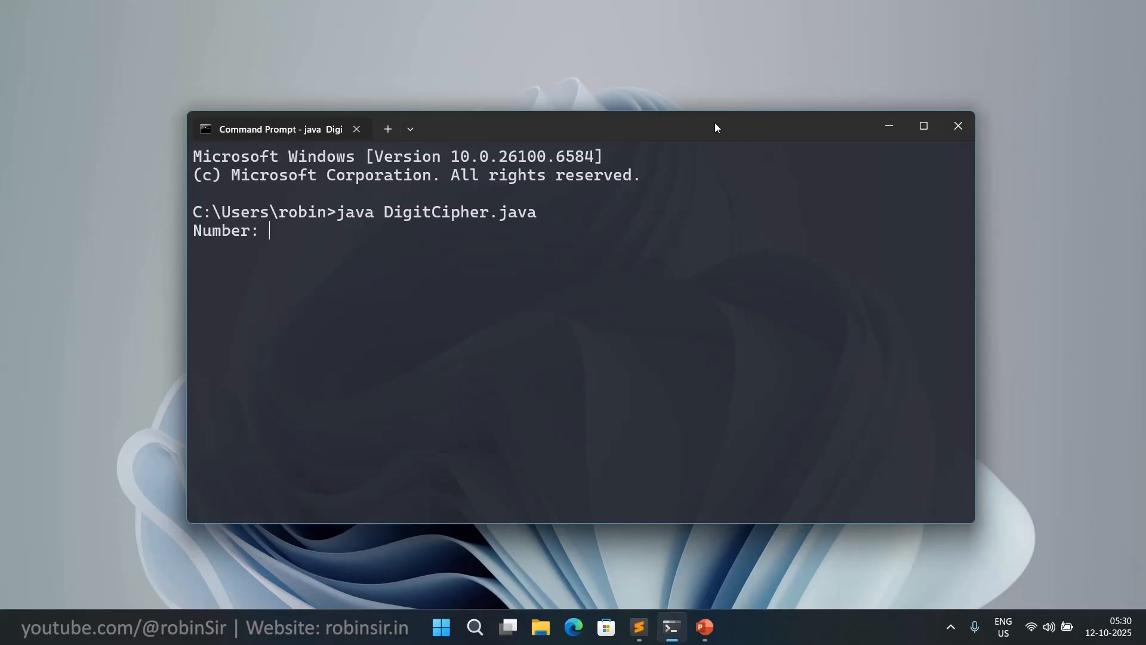
pyautogui.write('12345')
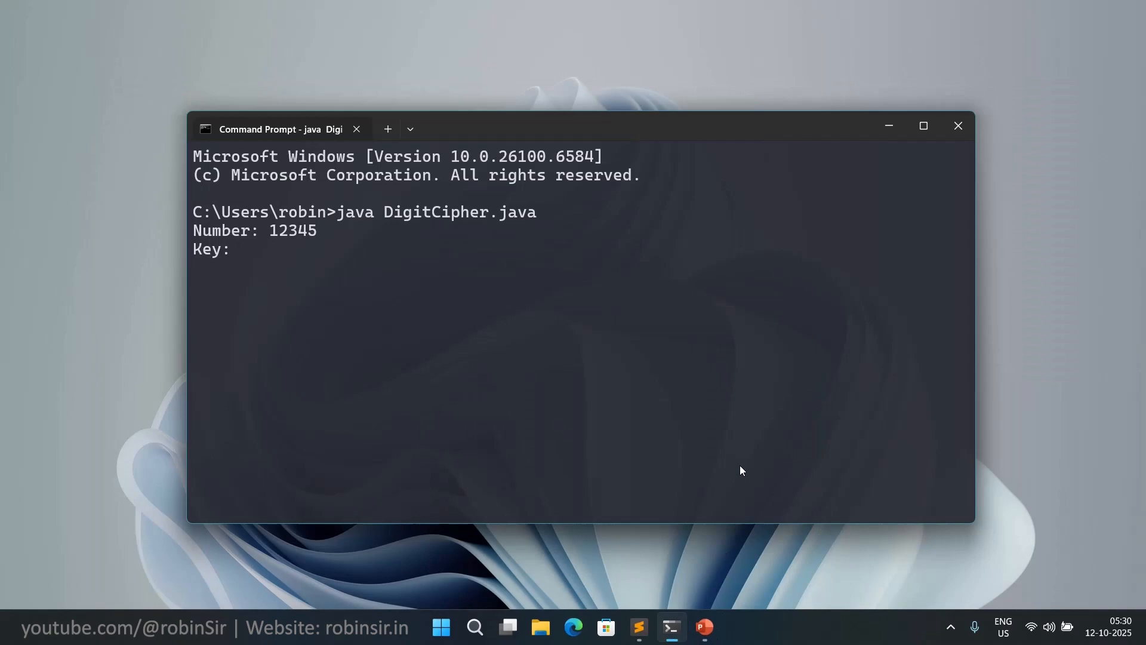
pyautogui.write('31524')
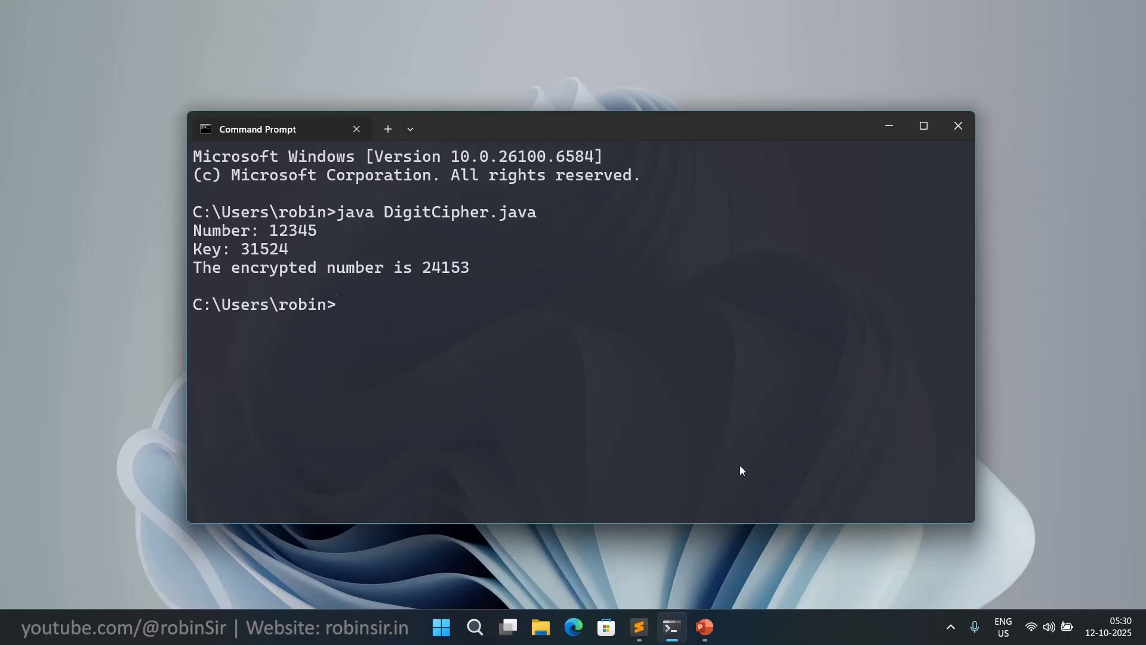
pyautogui.moveTo(834, 129)
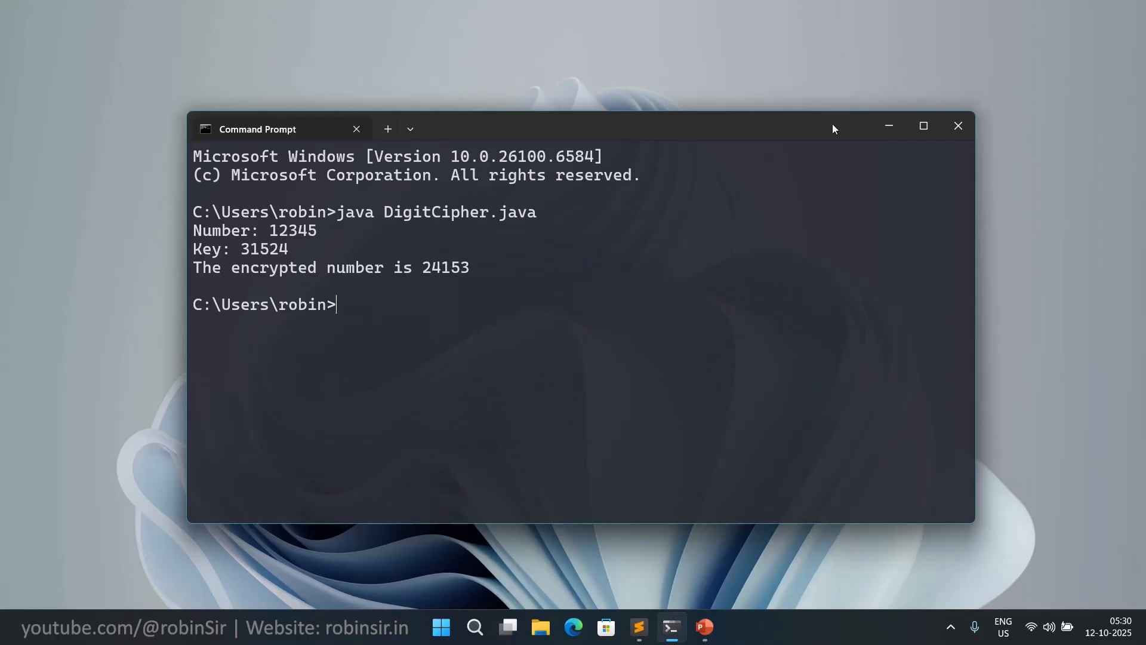
# Run java DigitCipher.java with number 9876 and key 4132, printing 8679.
pyautogui.write('java DigitCipher.java')
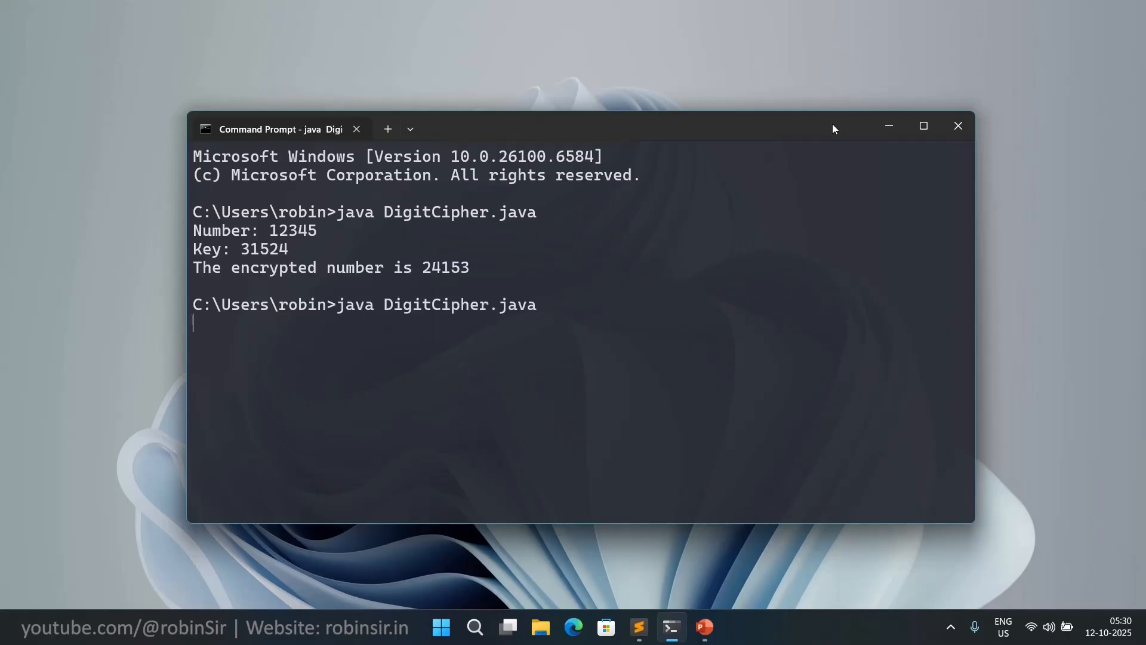
pyautogui.write('987')
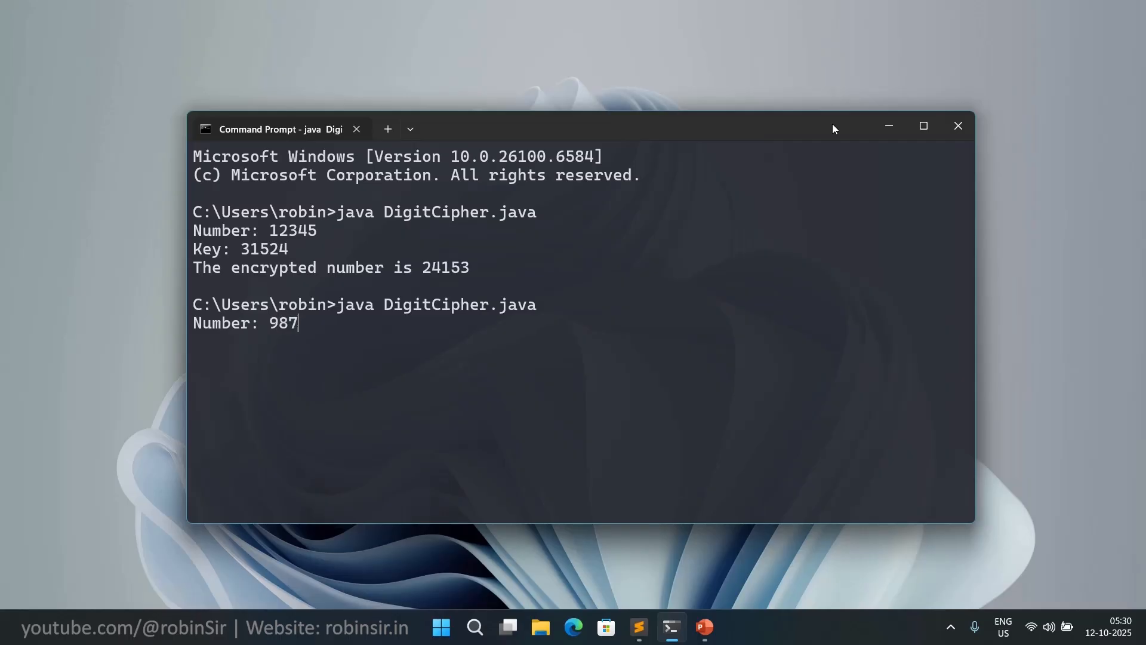
pyautogui.write('6')
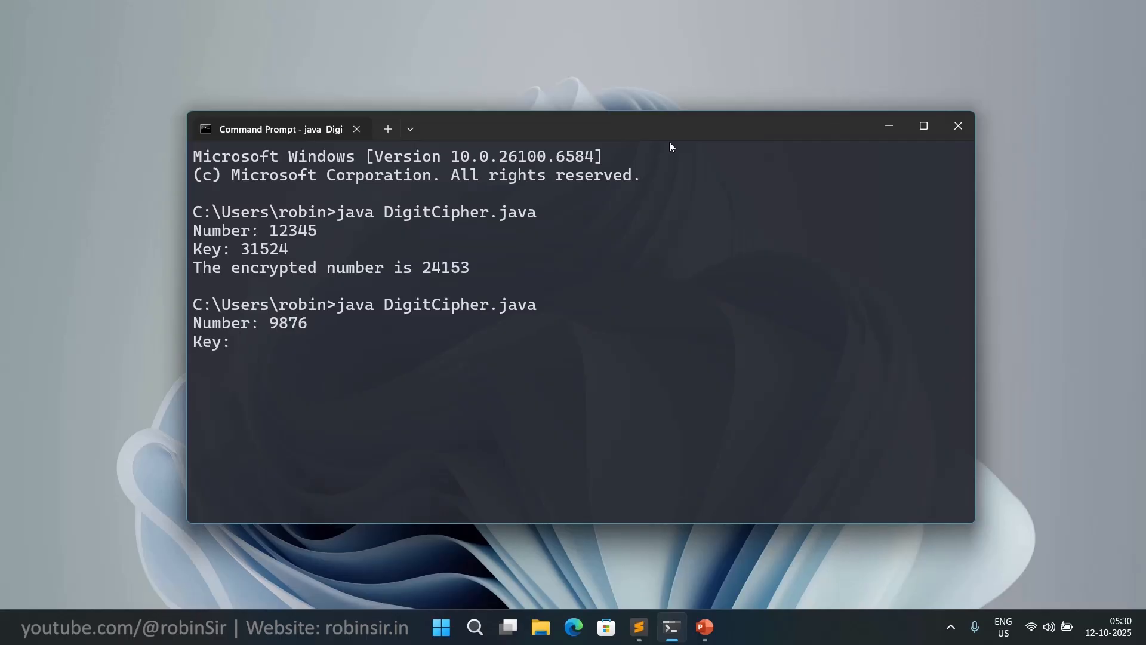
pyautogui.write('4132')
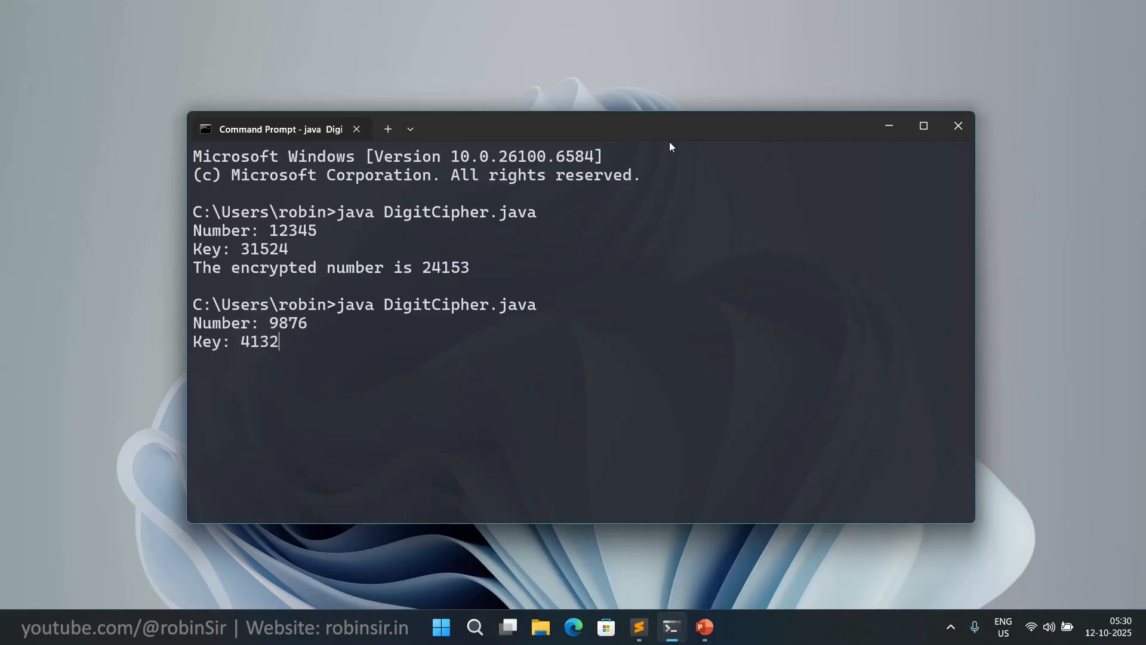
pyautogui.press('enter')
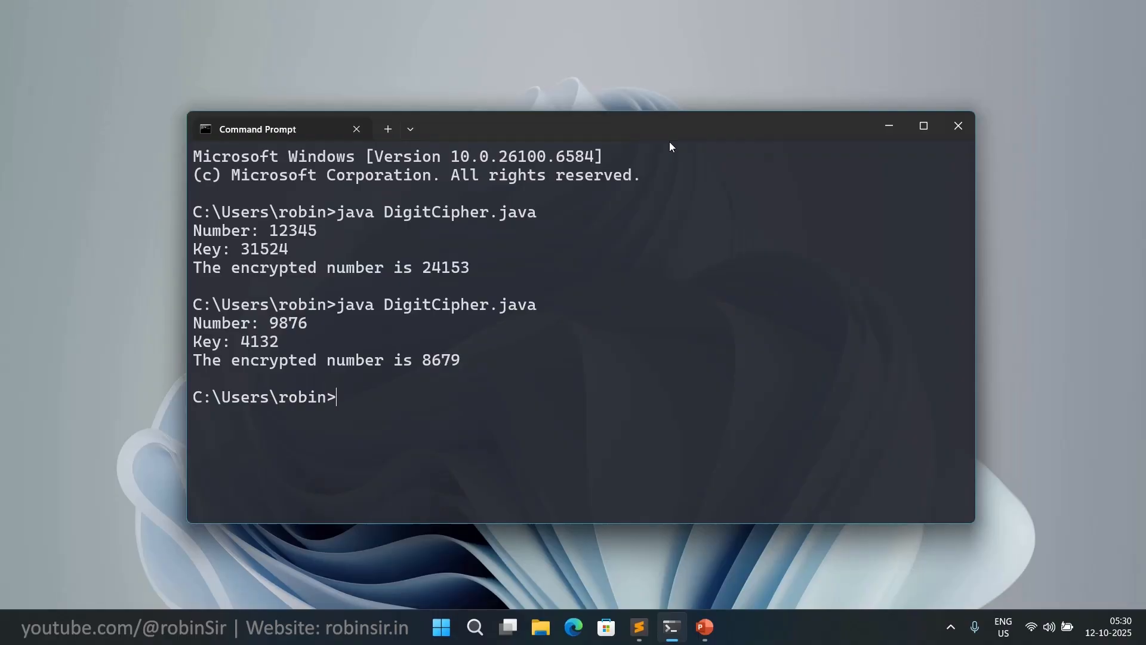
pyautogui.moveTo(739, 301)
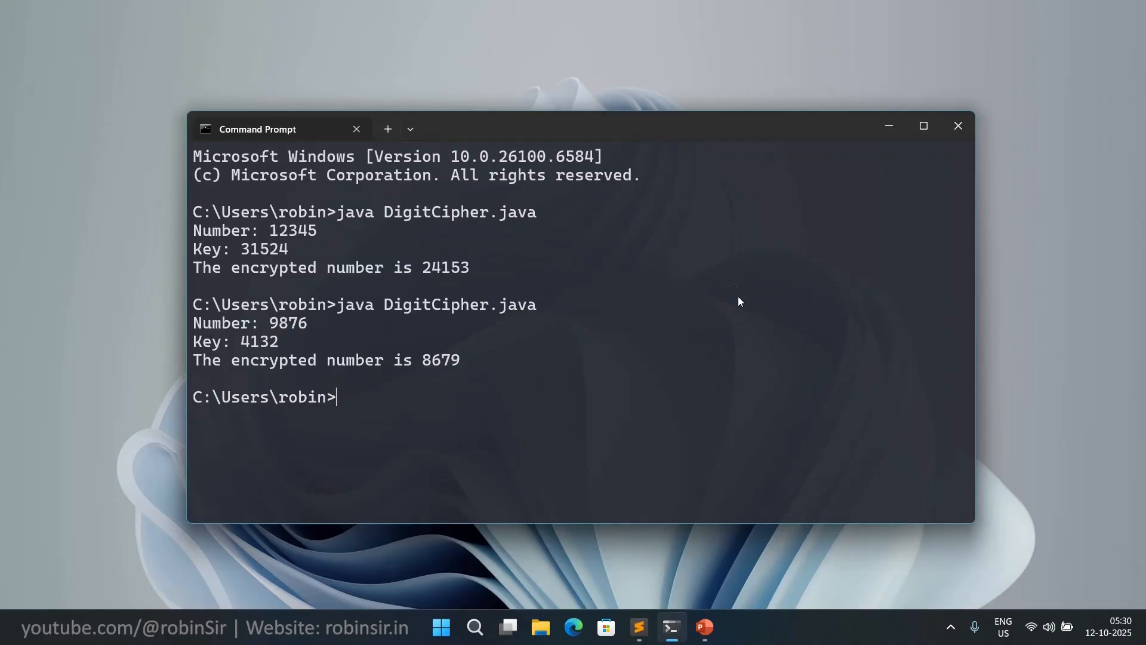
# Run DigitCipher.java with number 5239 and key 4765, getting INVALID KEY DIGITS.
pyautogui.write('java DigitCipher.java')
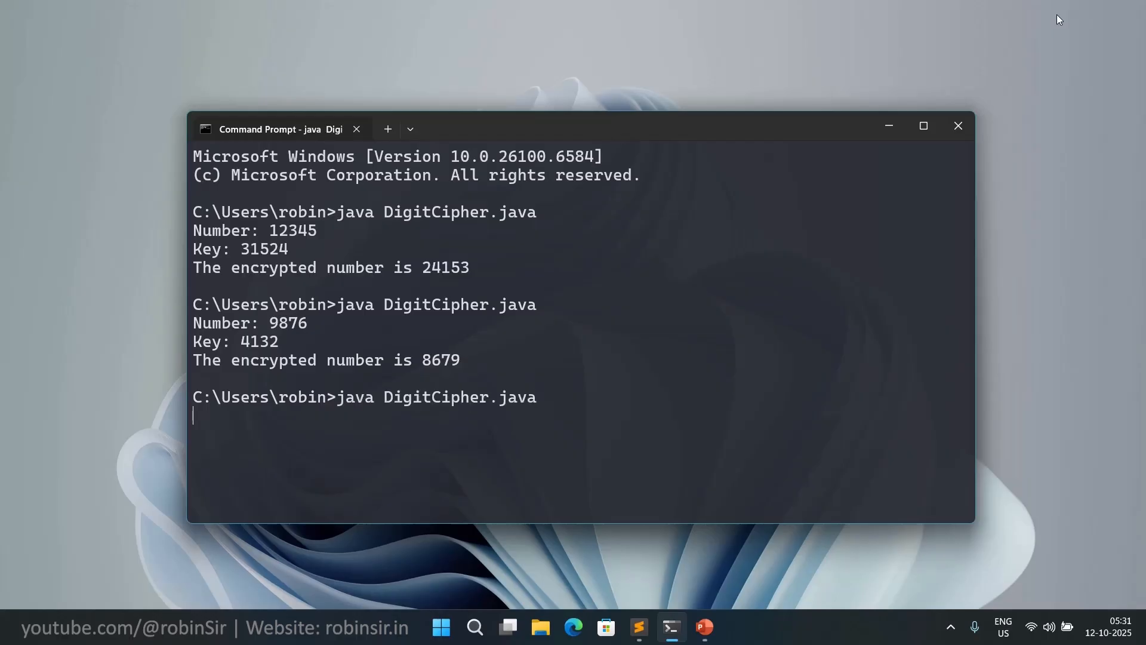
pyautogui.write('52')
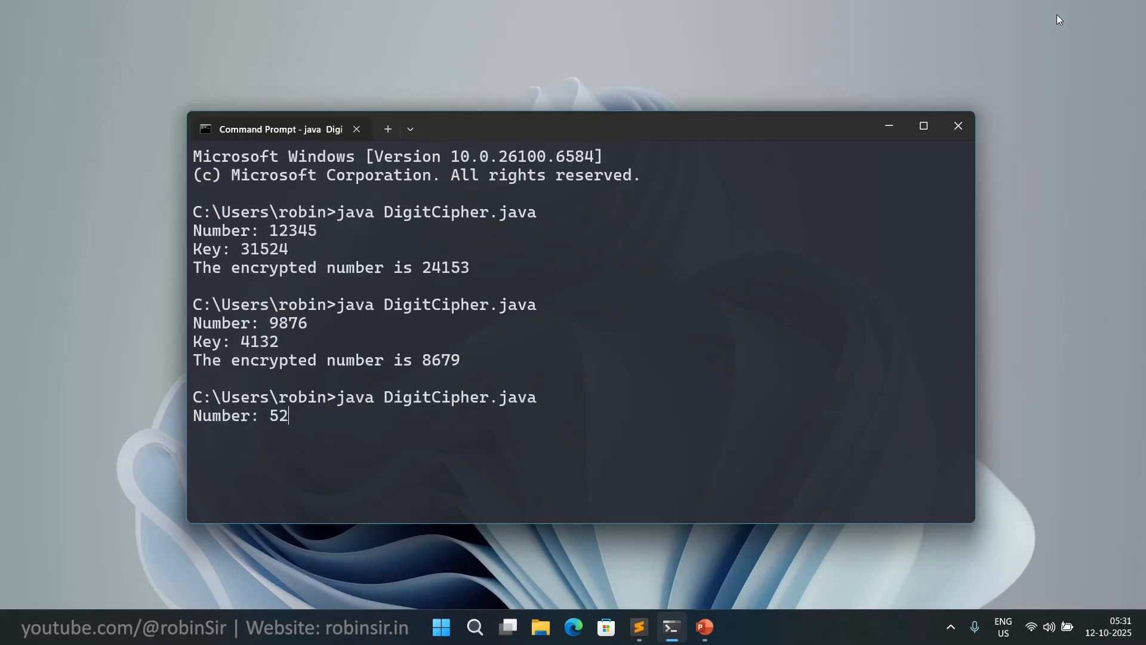
pyautogui.write('39')
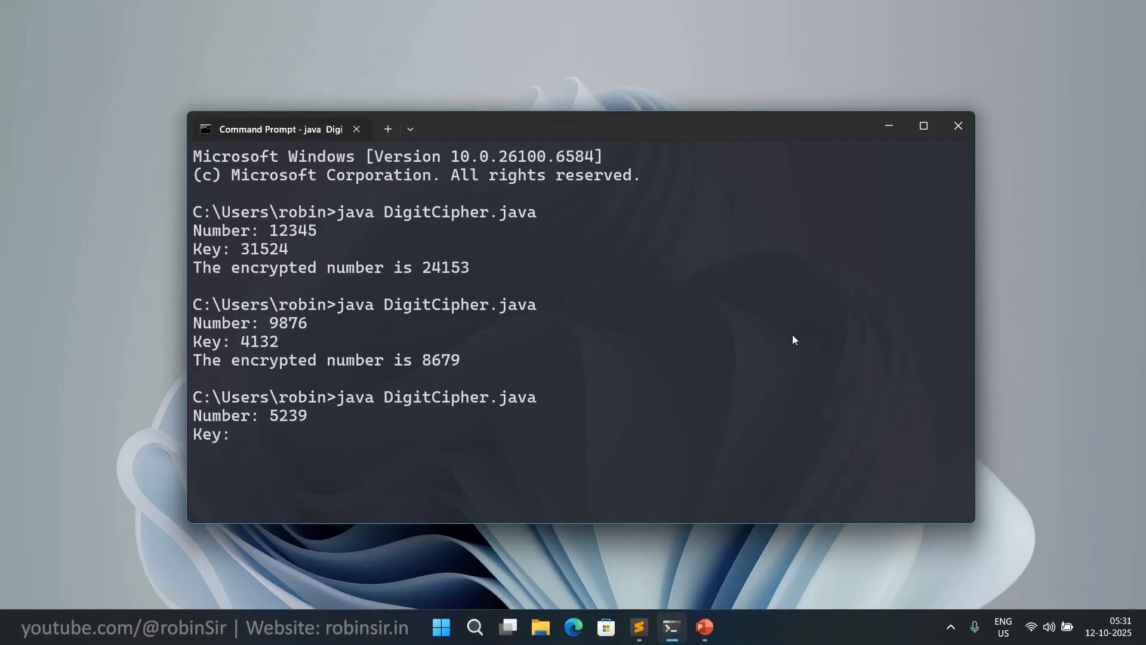
pyautogui.moveTo(748, 434)
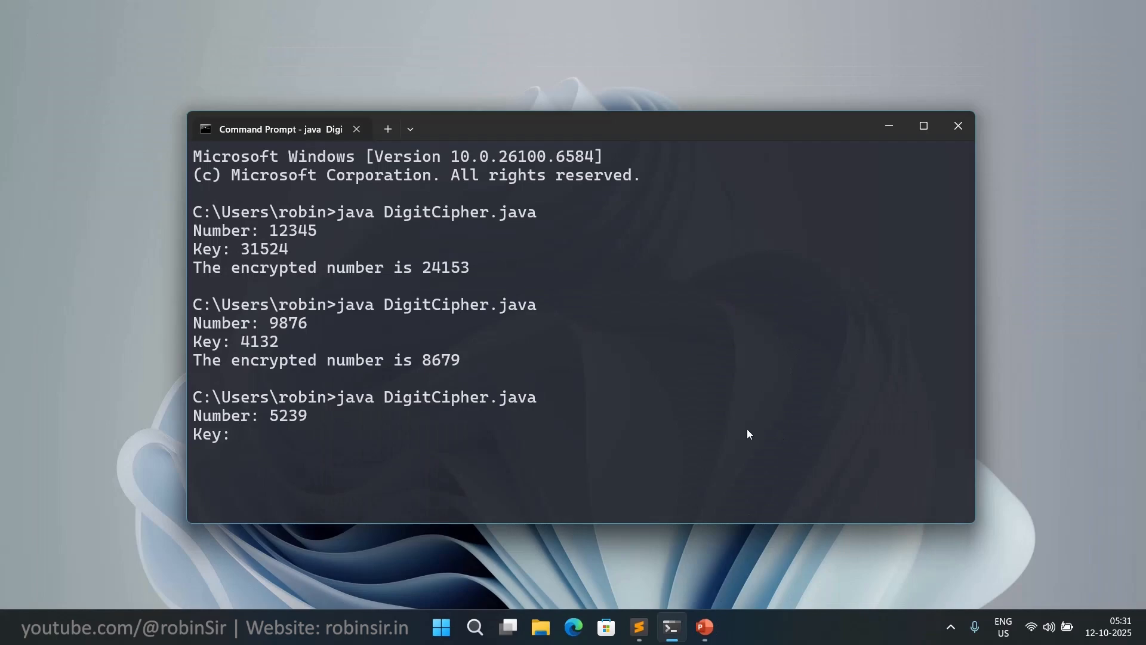
pyautogui.write('4765')
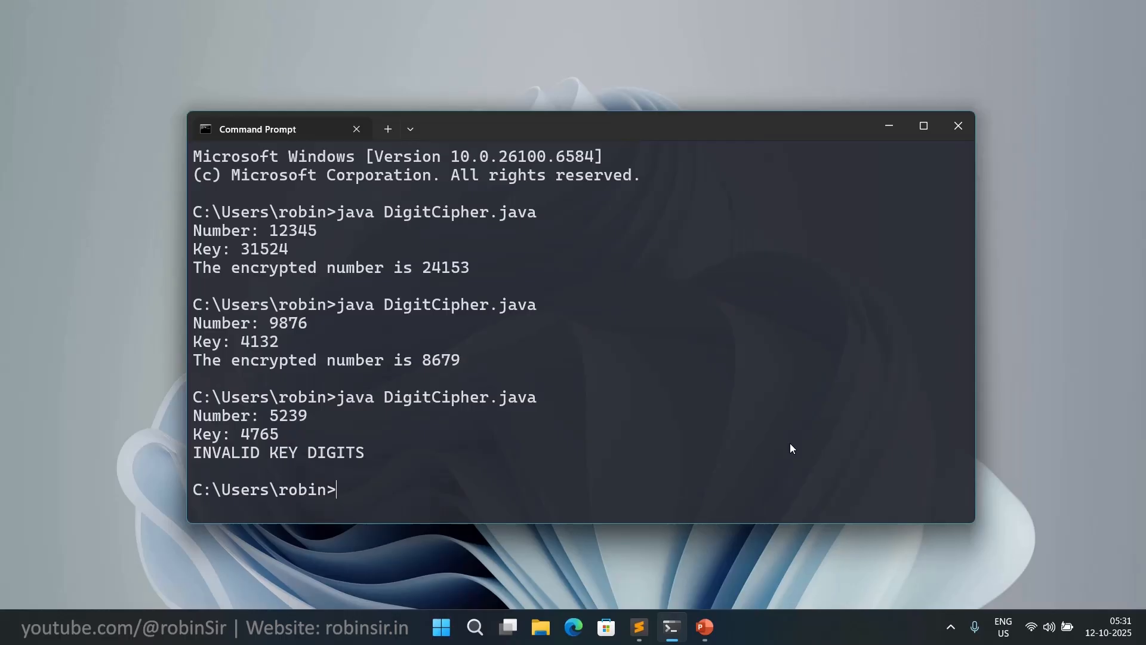
pyautogui.write('java DigitCipher.java')
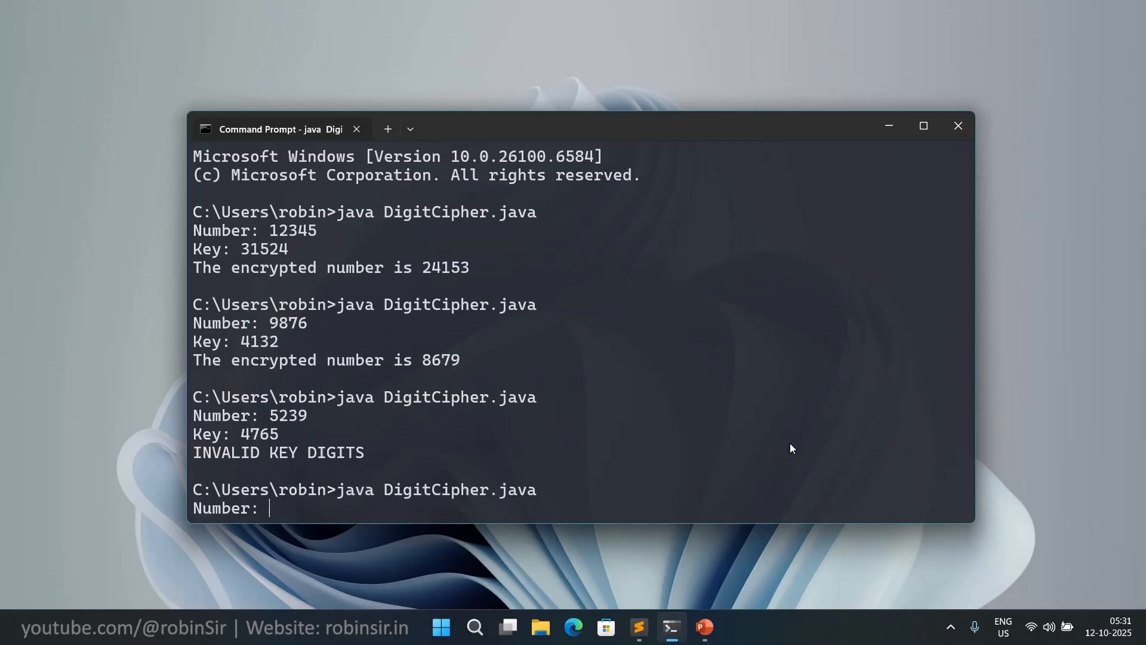
pyautogui.moveTo(776, 138)
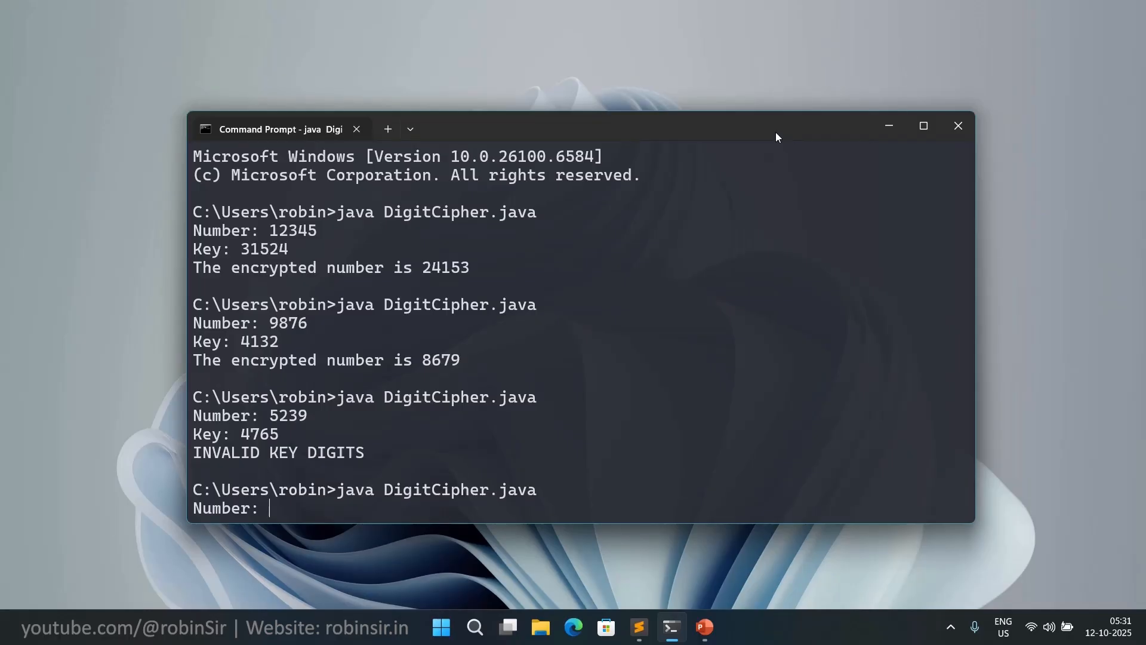
# Enter number 123 in the fourth run and begin the key with 21.
pyautogui.write('123')
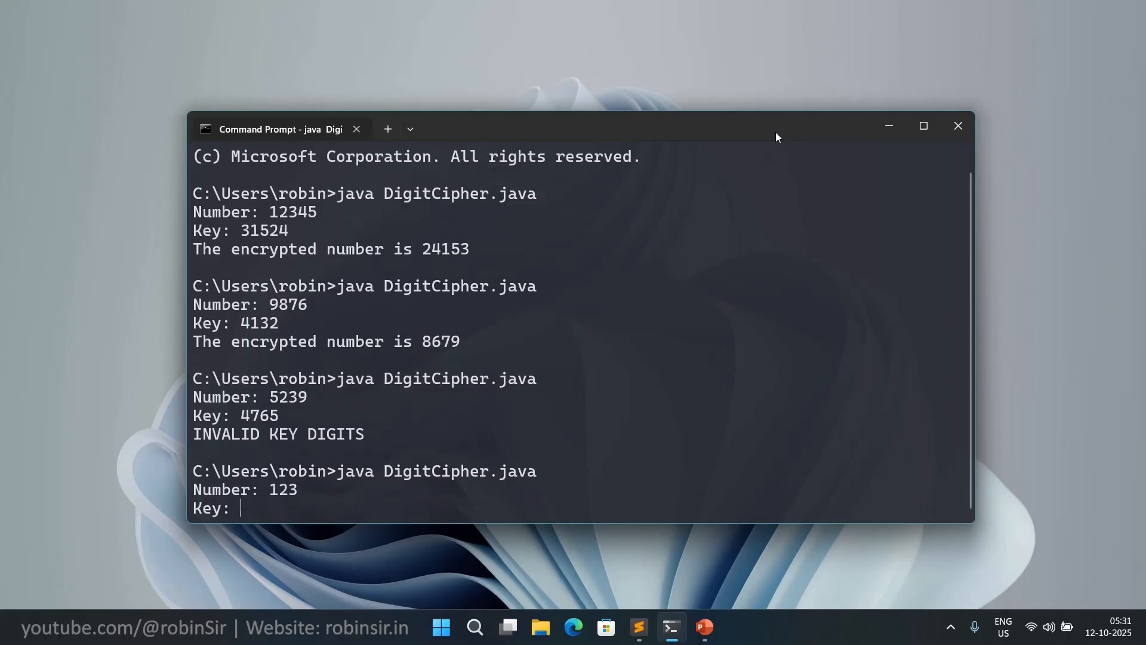
pyautogui.write('21')
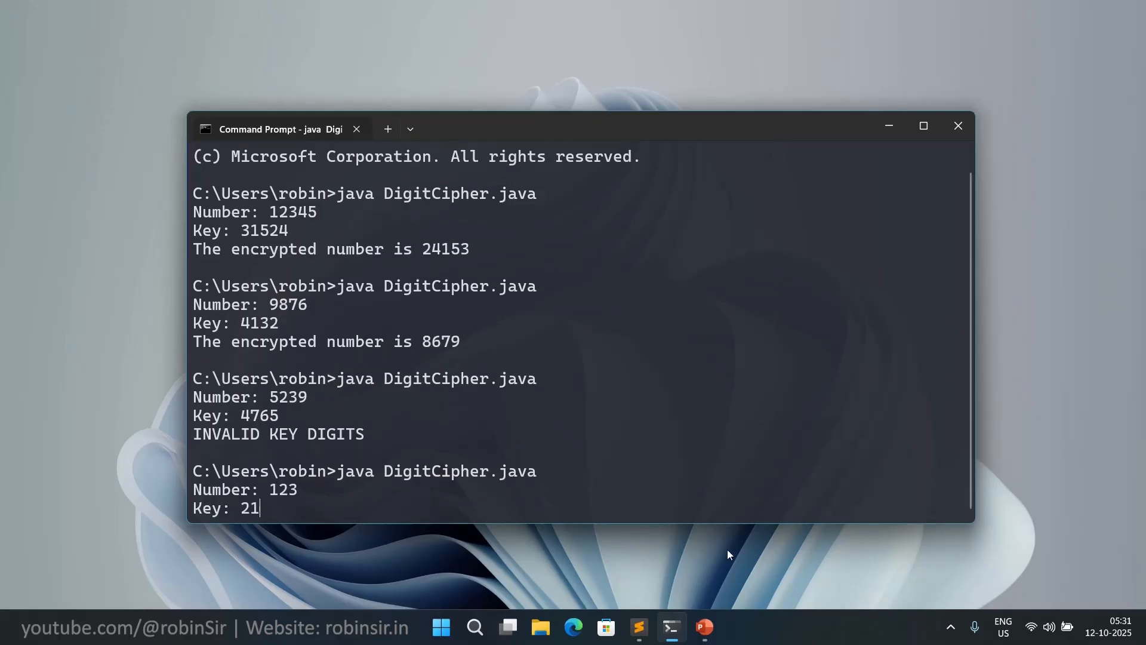